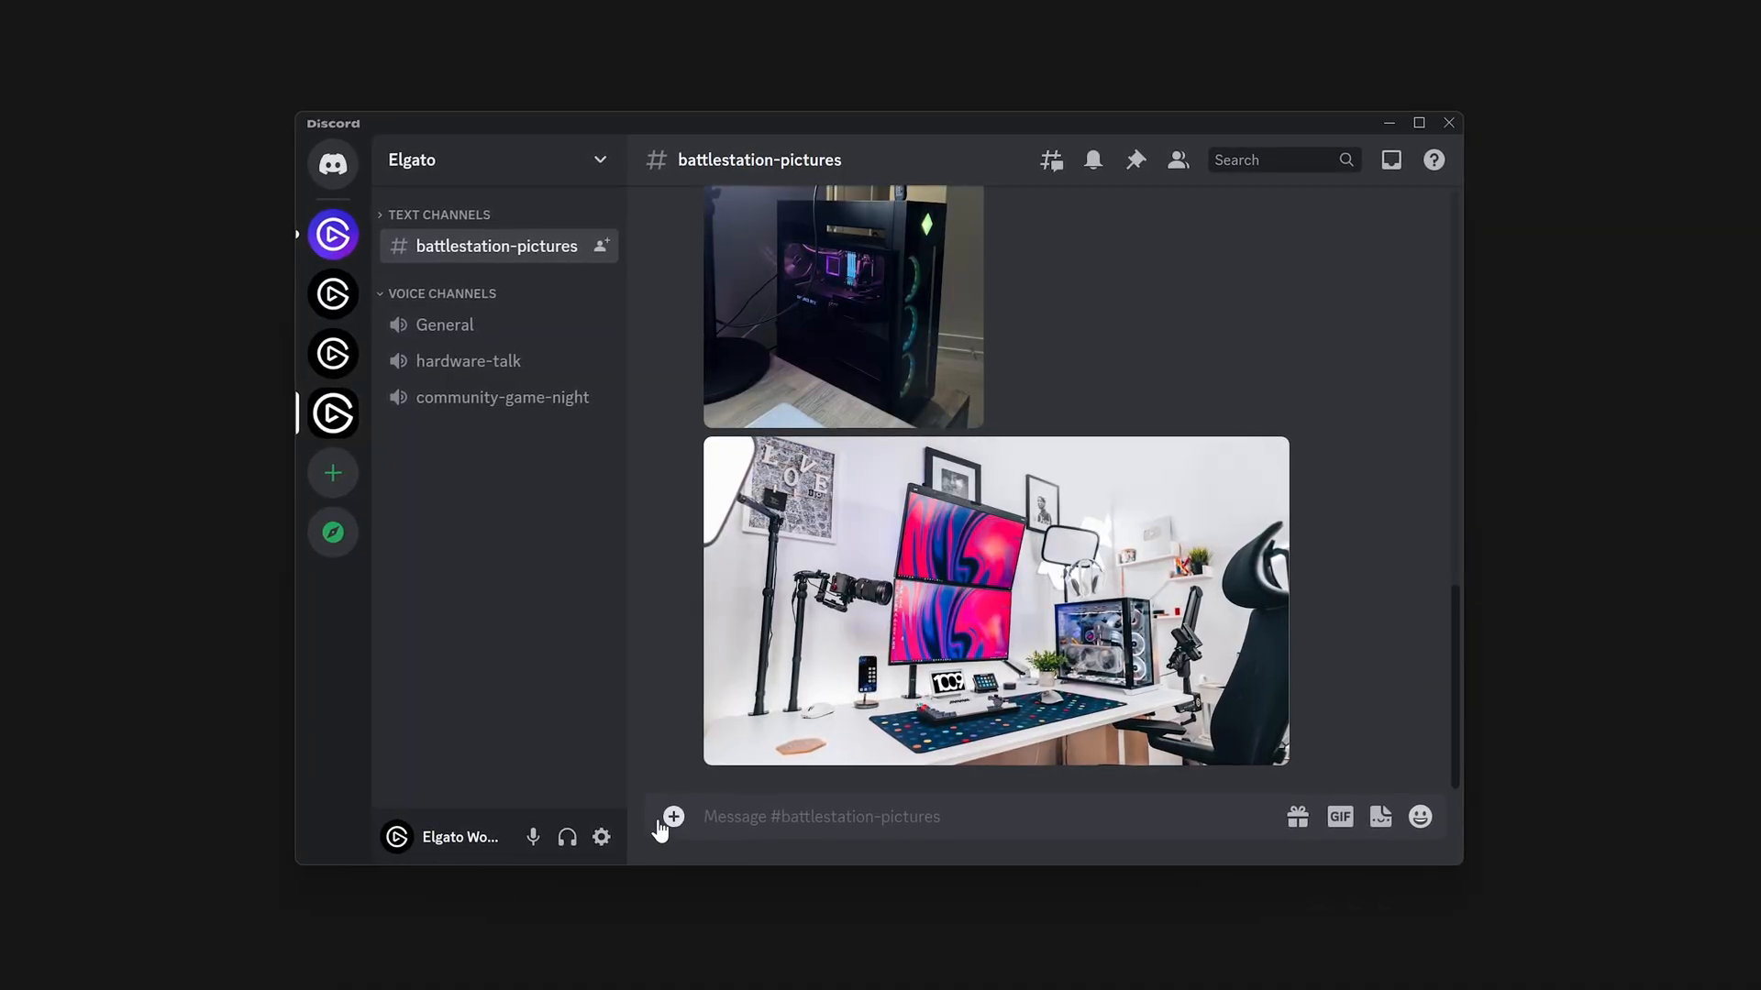
Step: In Discord's Voice & Video settings, review the input device list, leaving it on Default
click(600, 836)
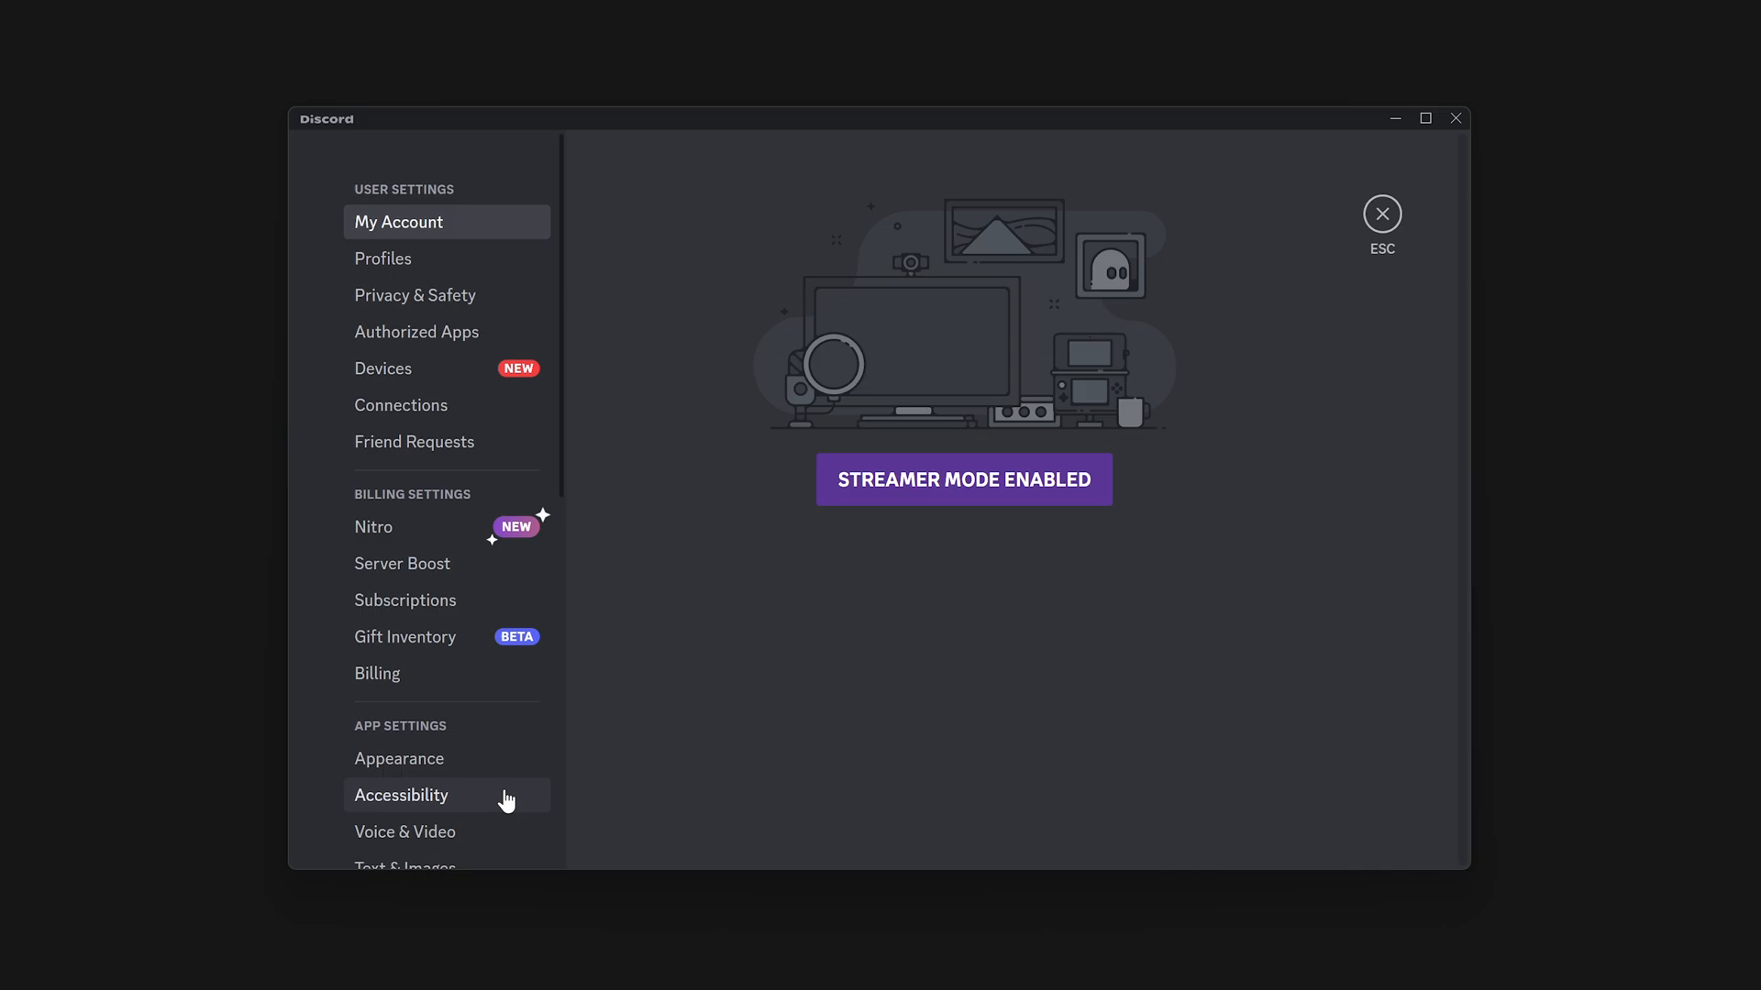
scroll(down, 3)
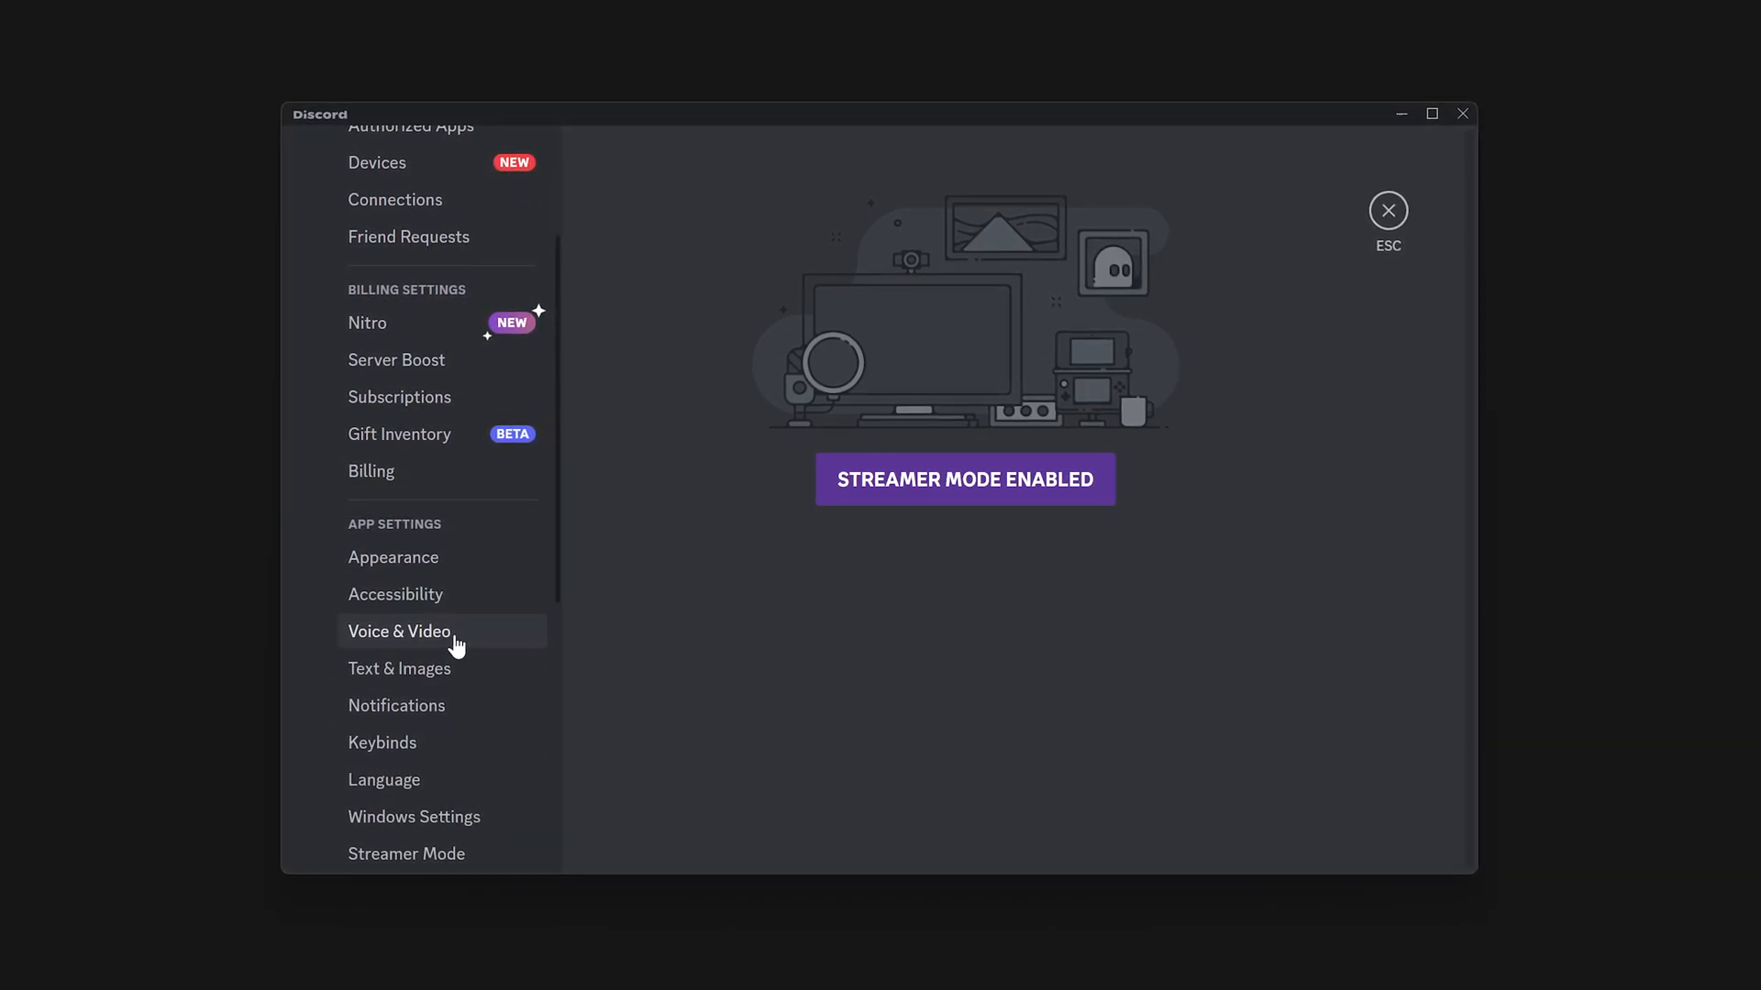
click(399, 631)
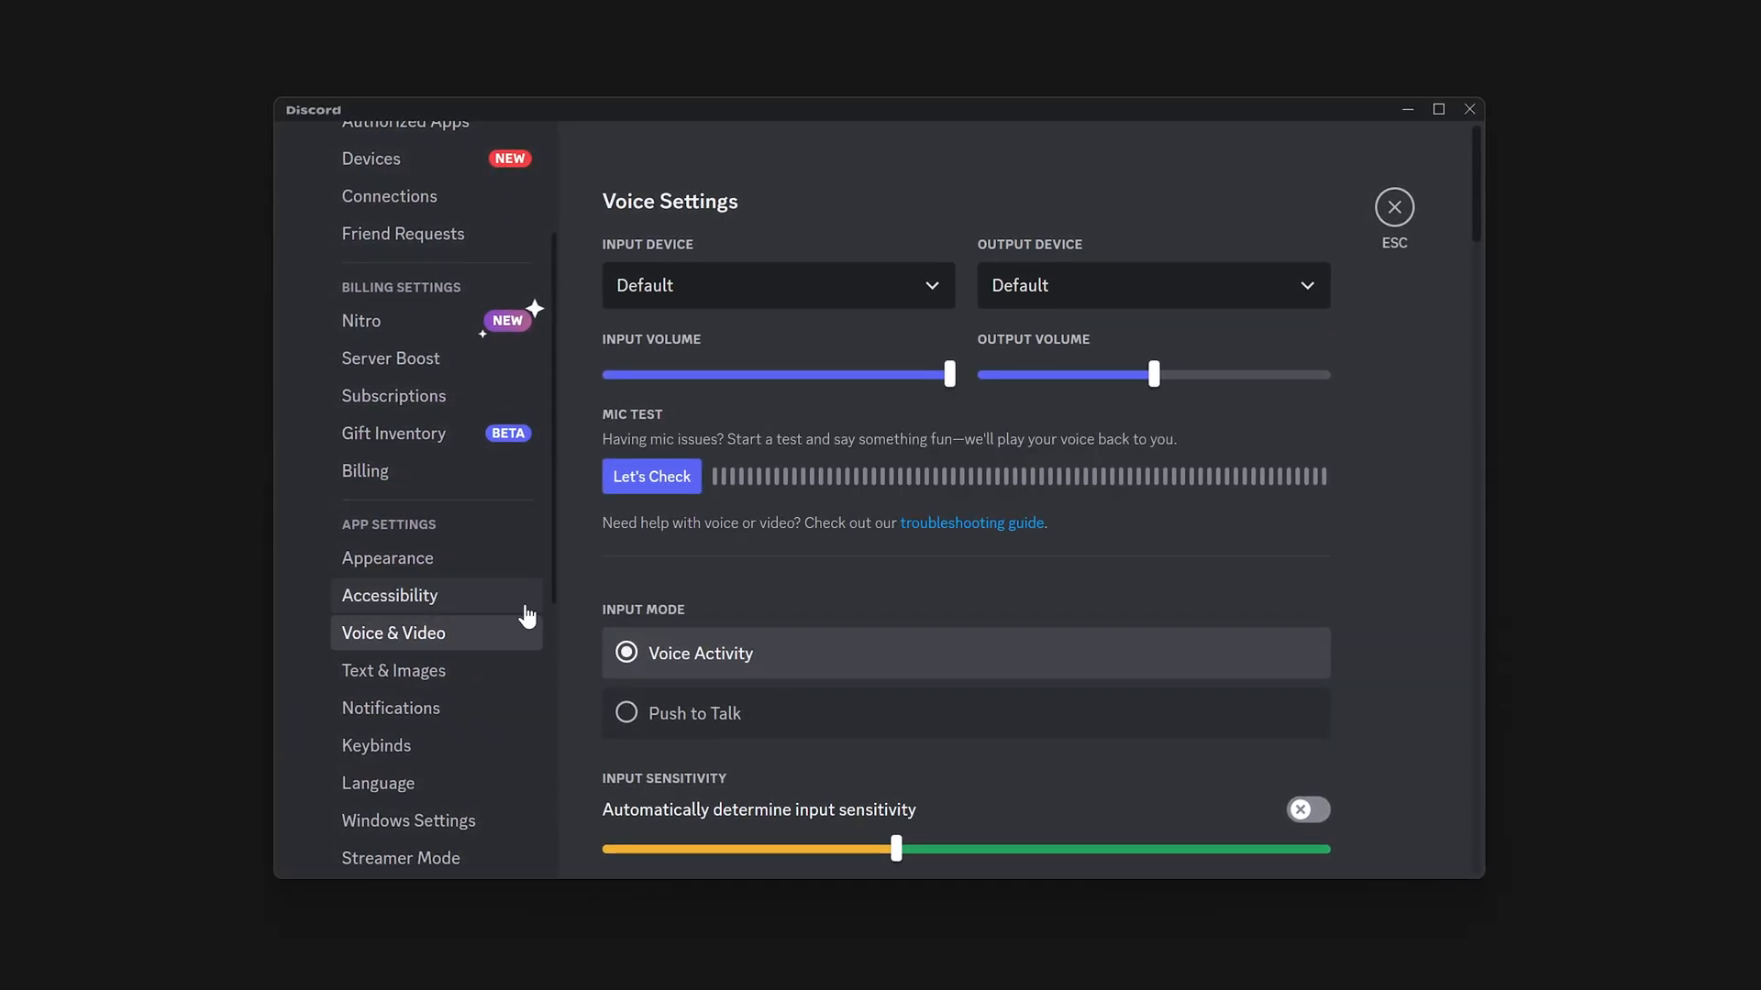
click(777, 284)
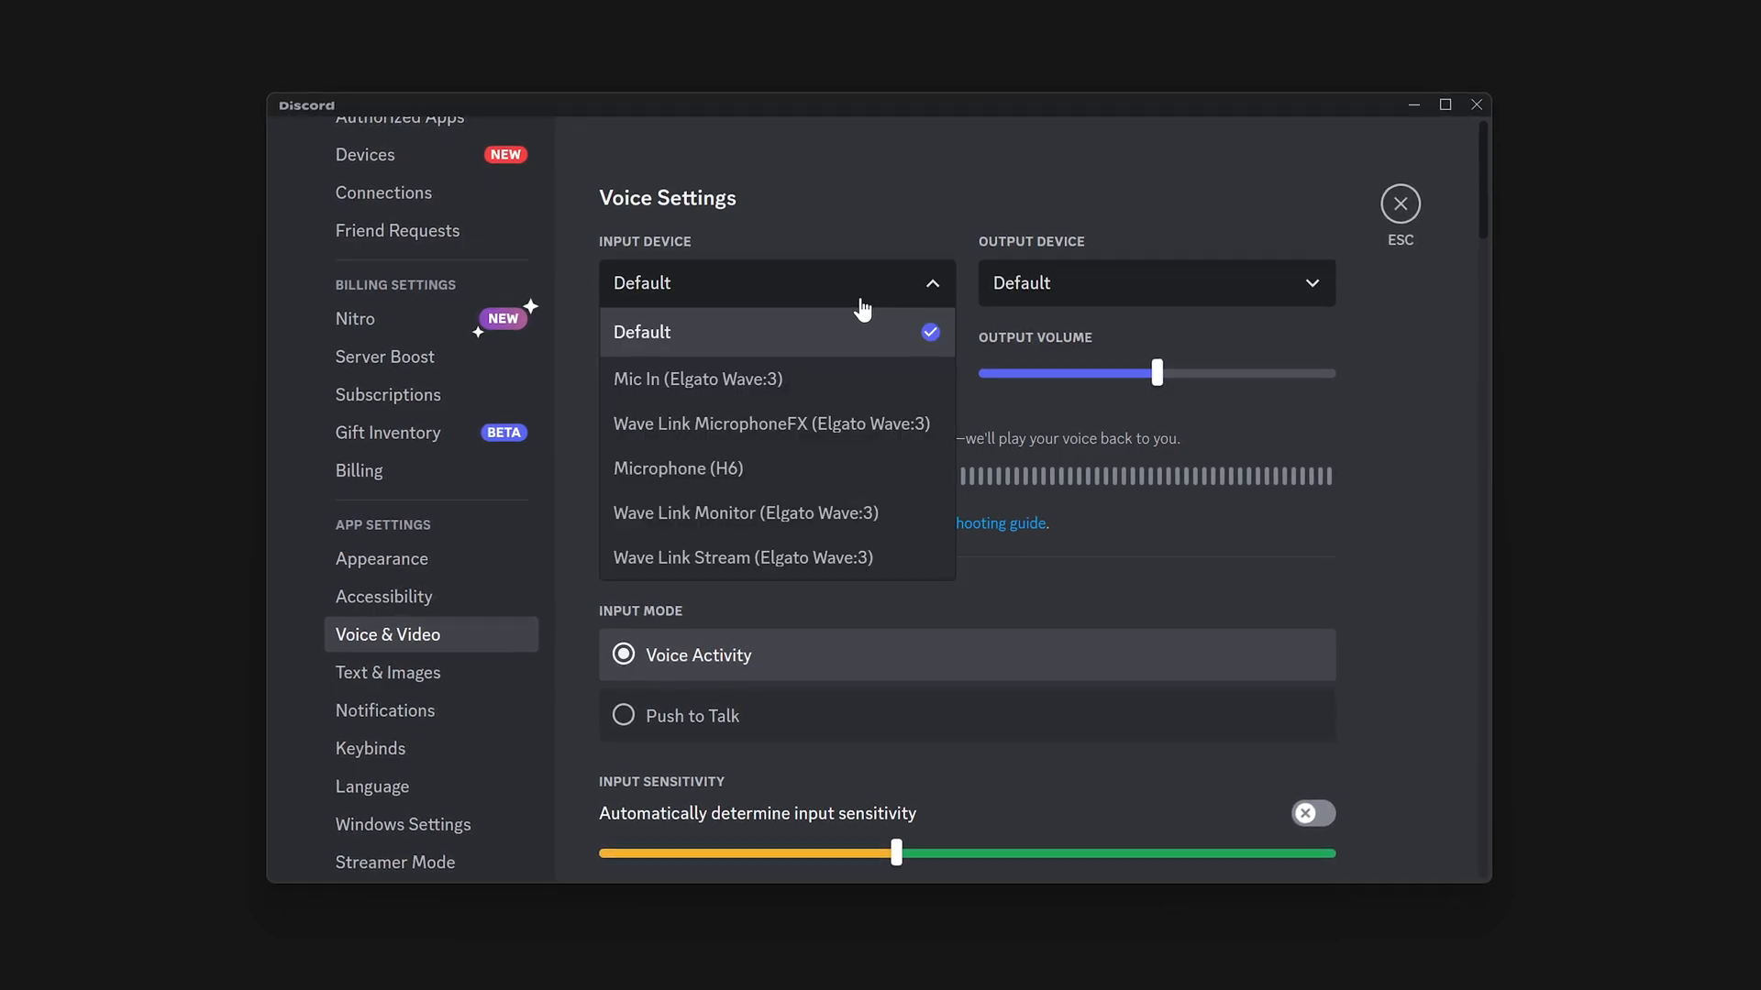
click(696, 379)
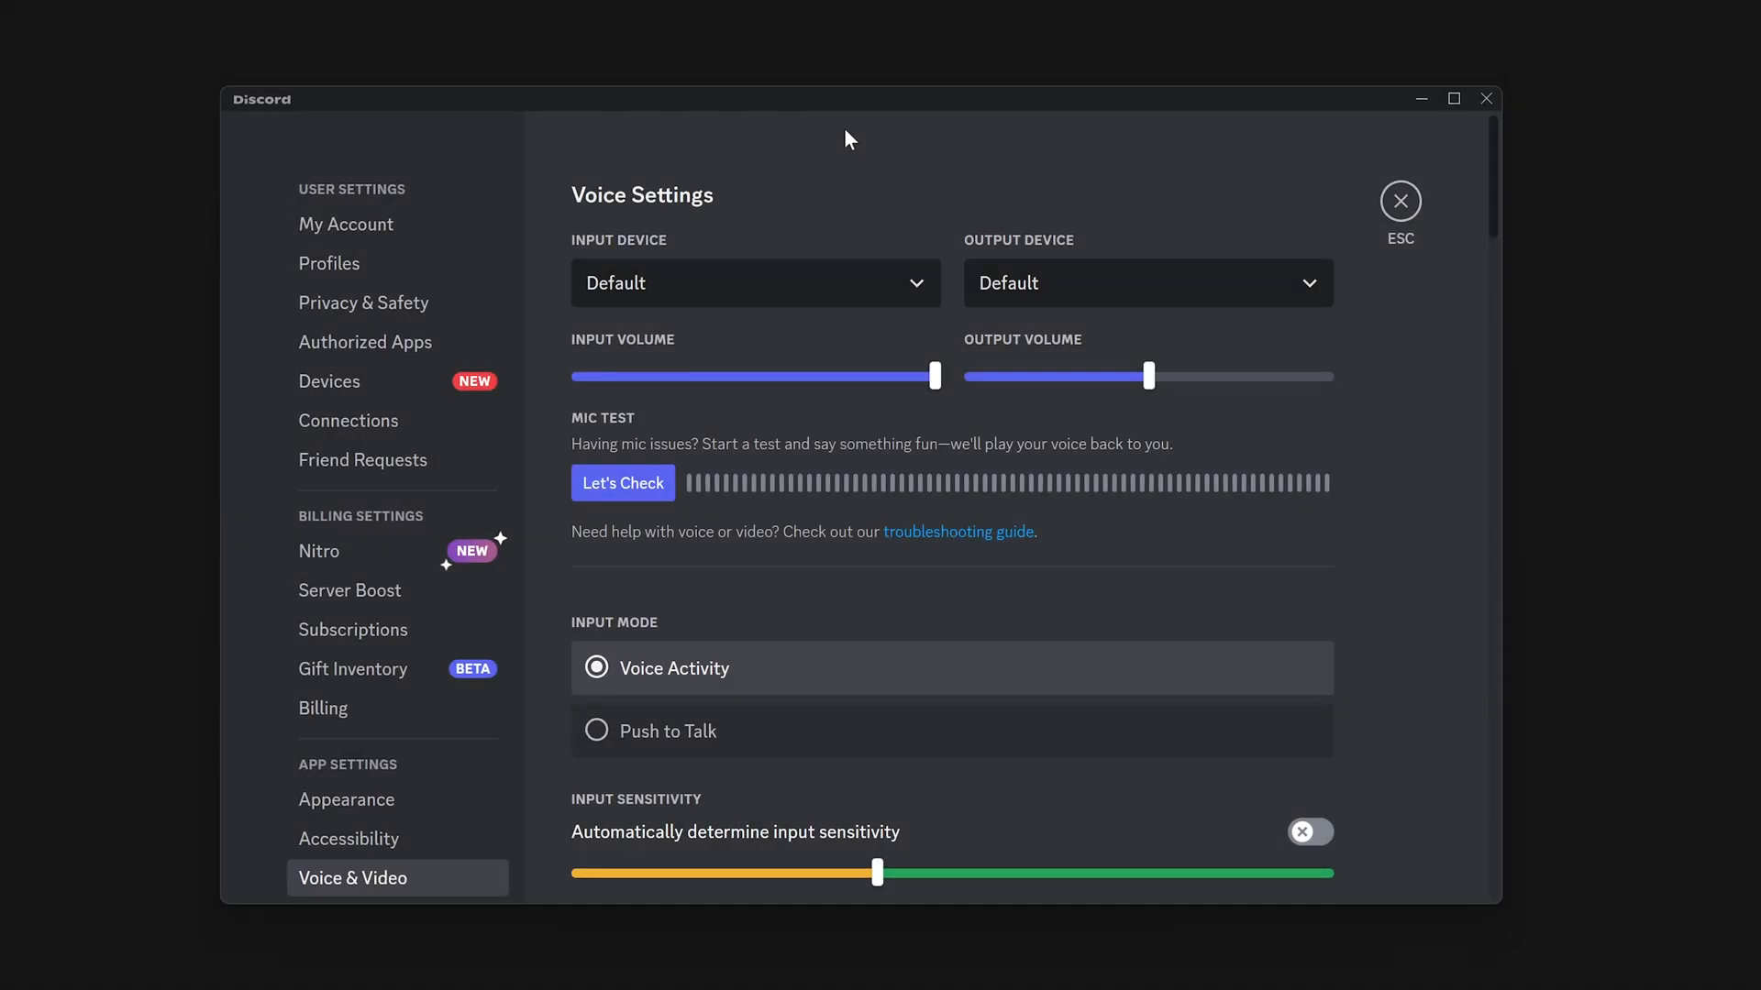
click(755, 281)
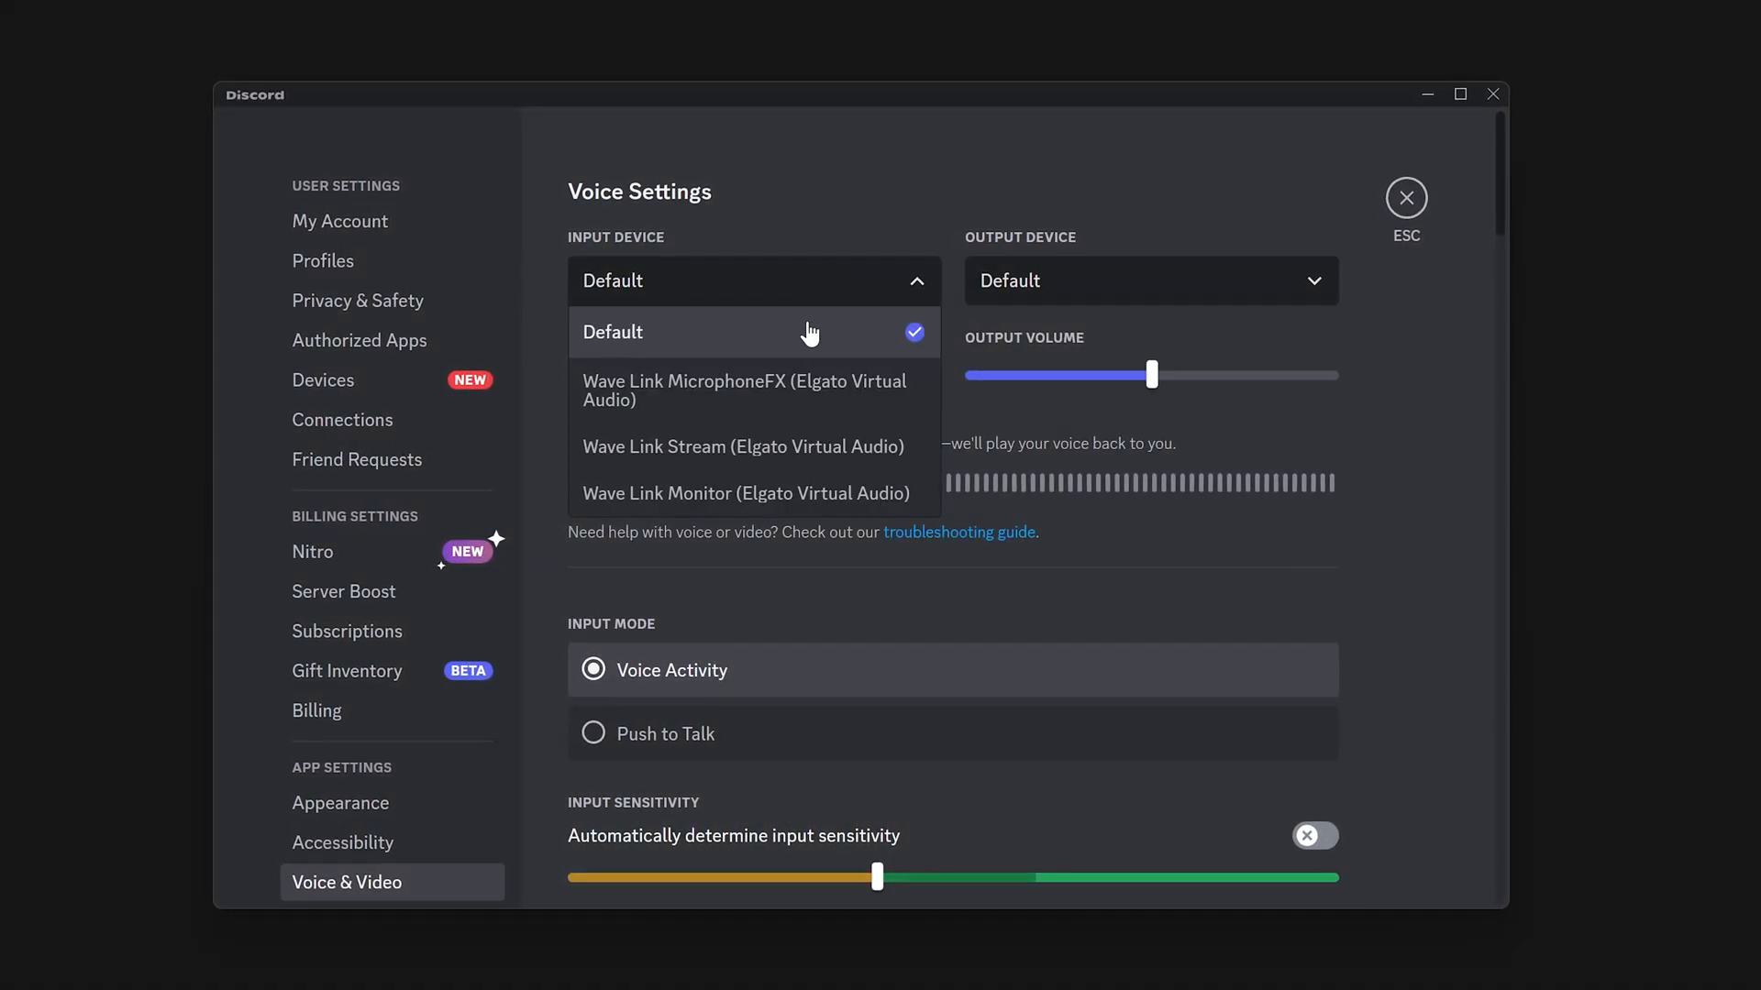
click(744, 390)
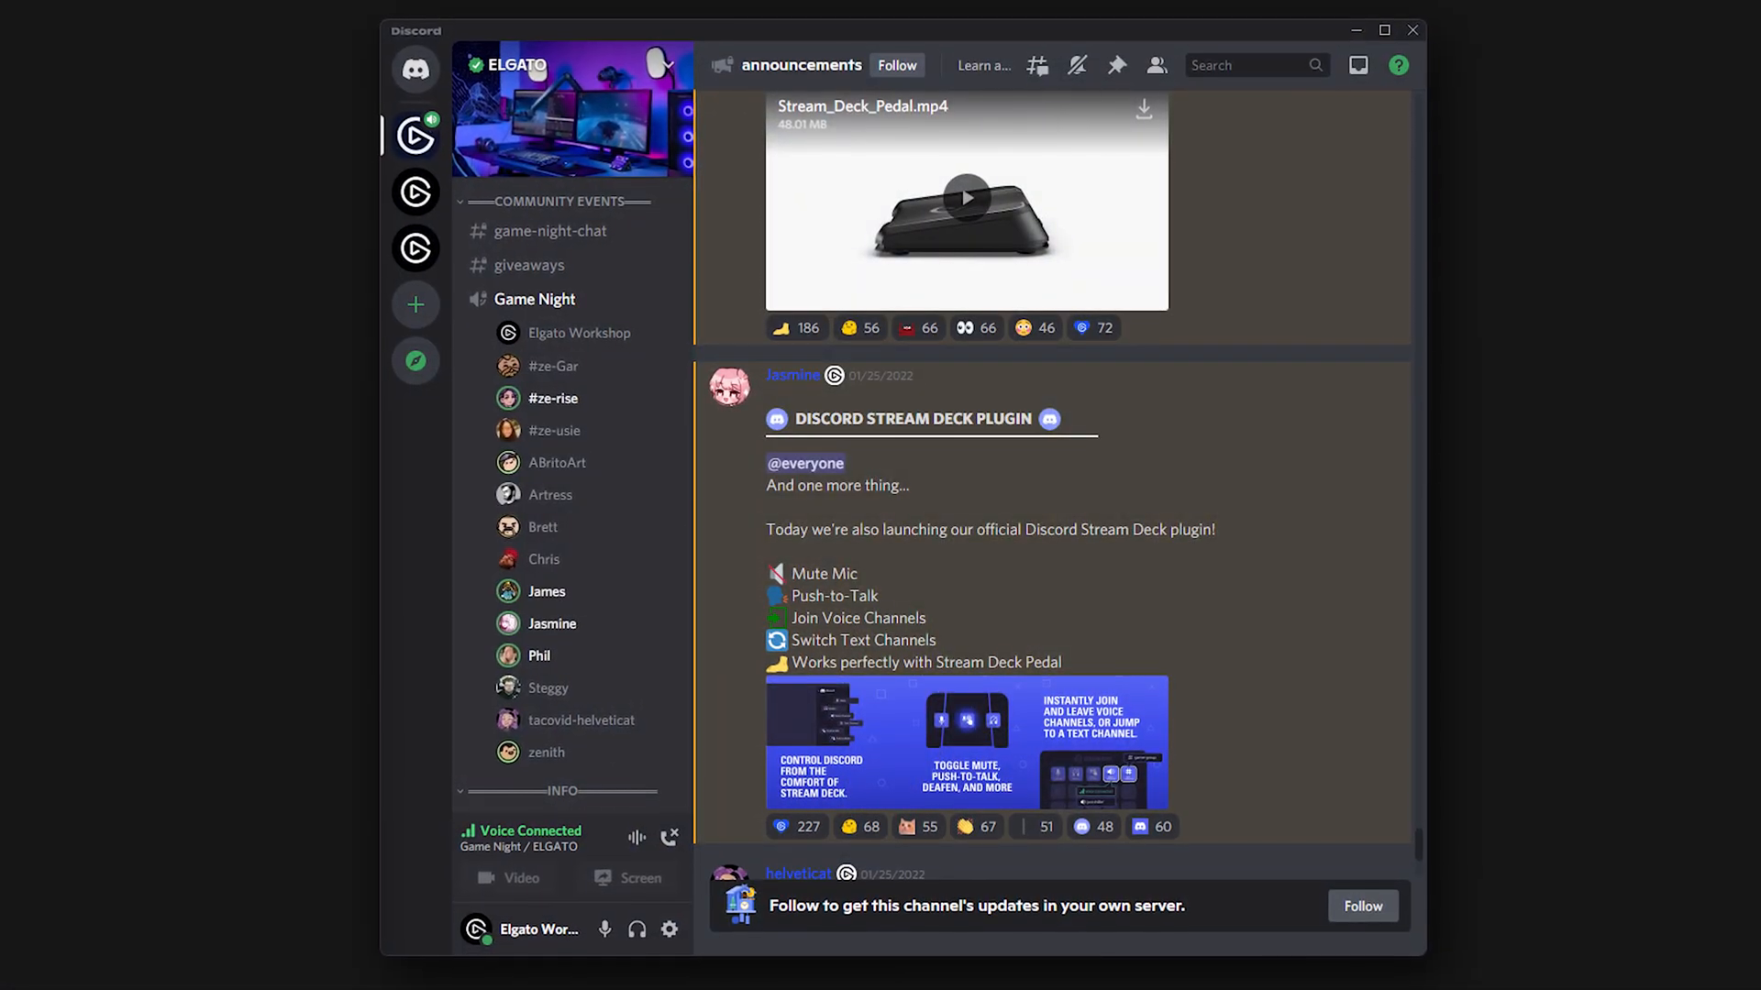
Step: Set Discord's input device to Wave Link MicrophoneFX (Elgato Wave:3)
click(669, 929)
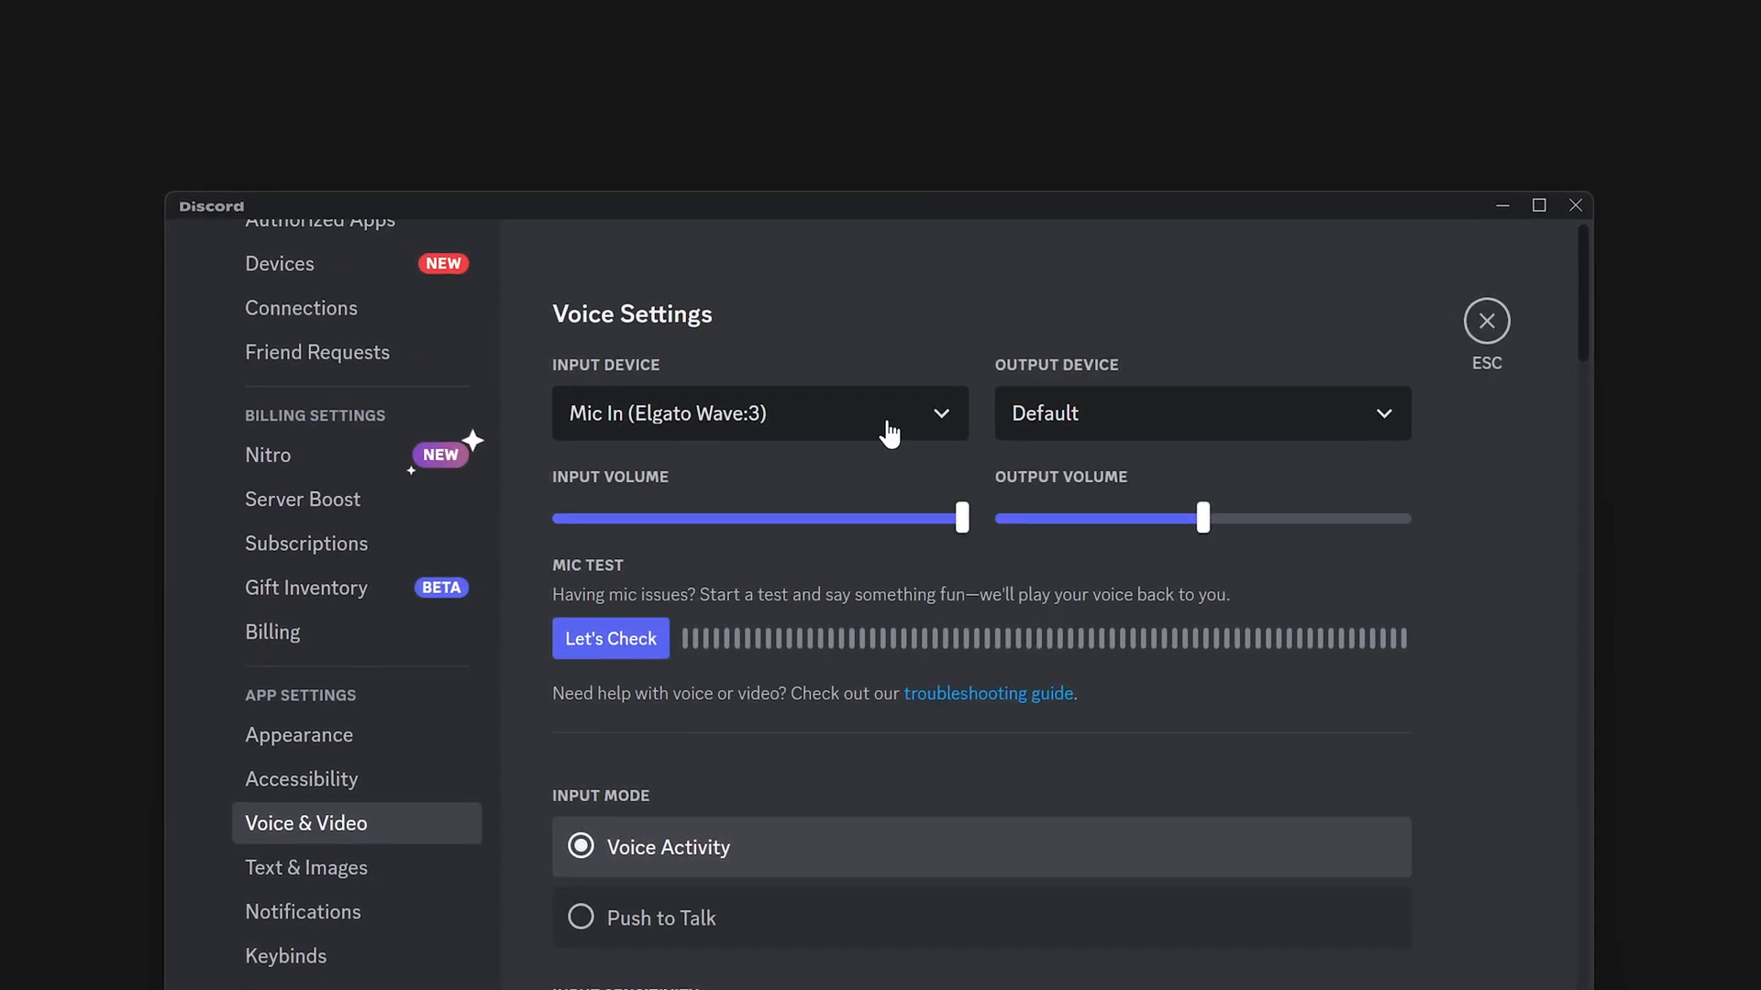
click(760, 414)
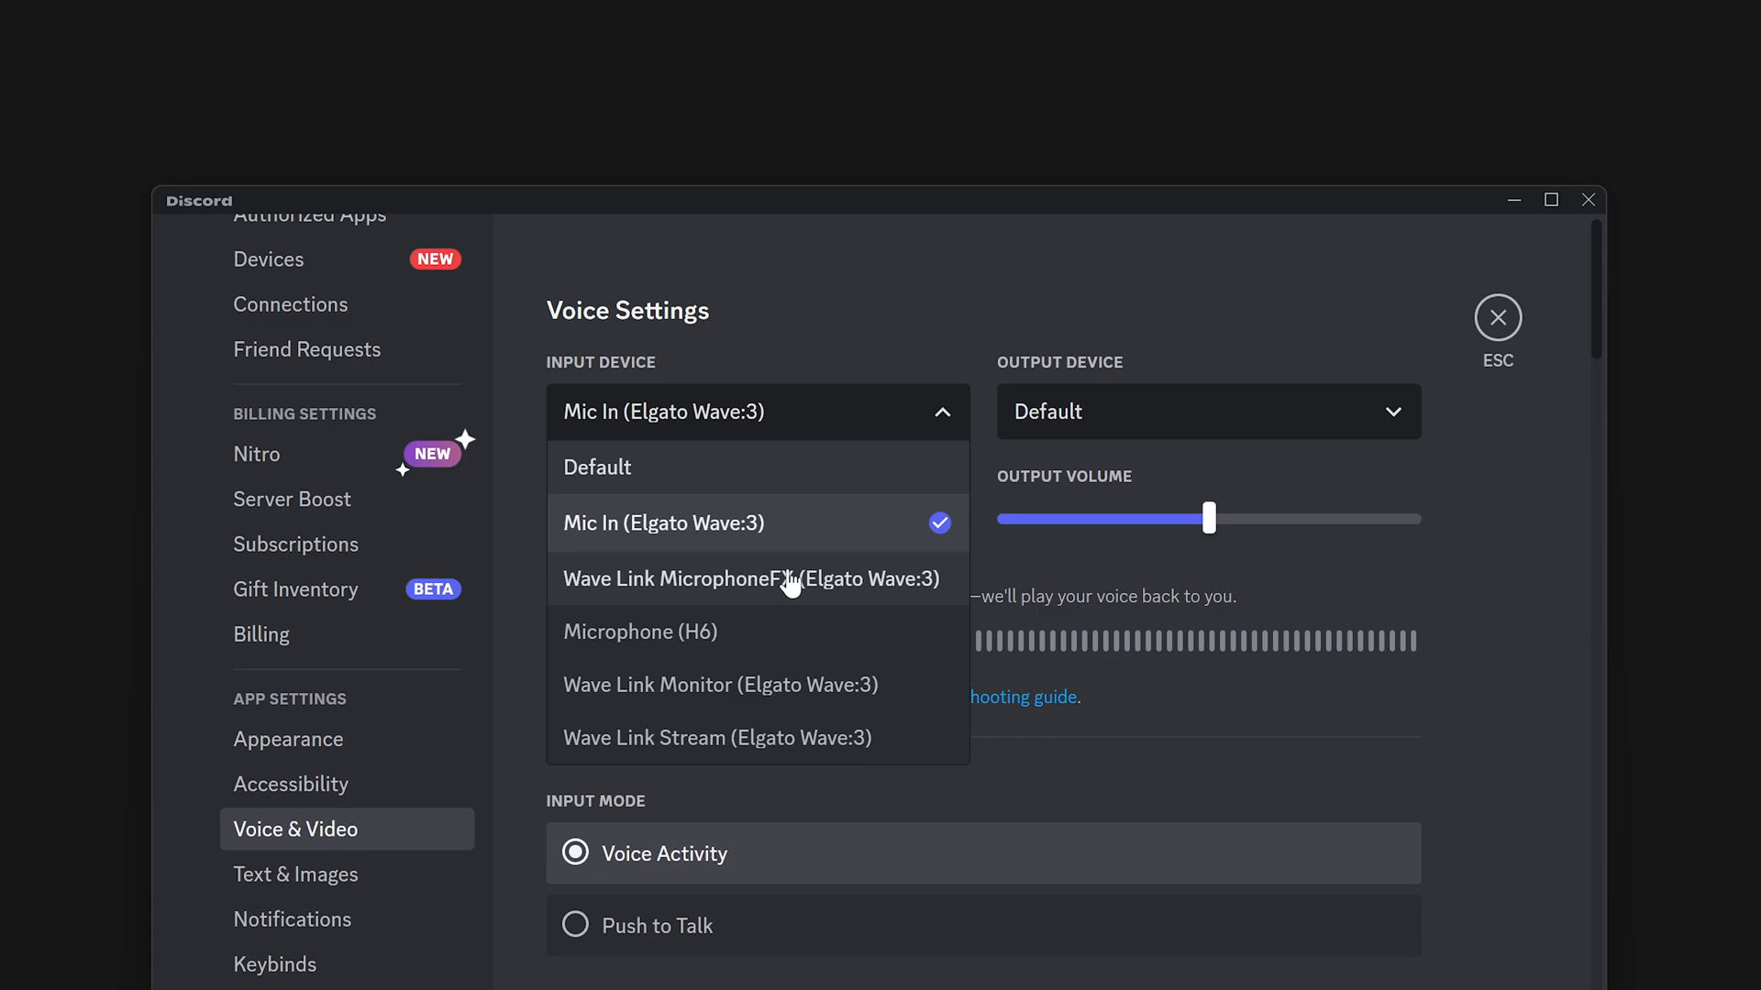
click(750, 579)
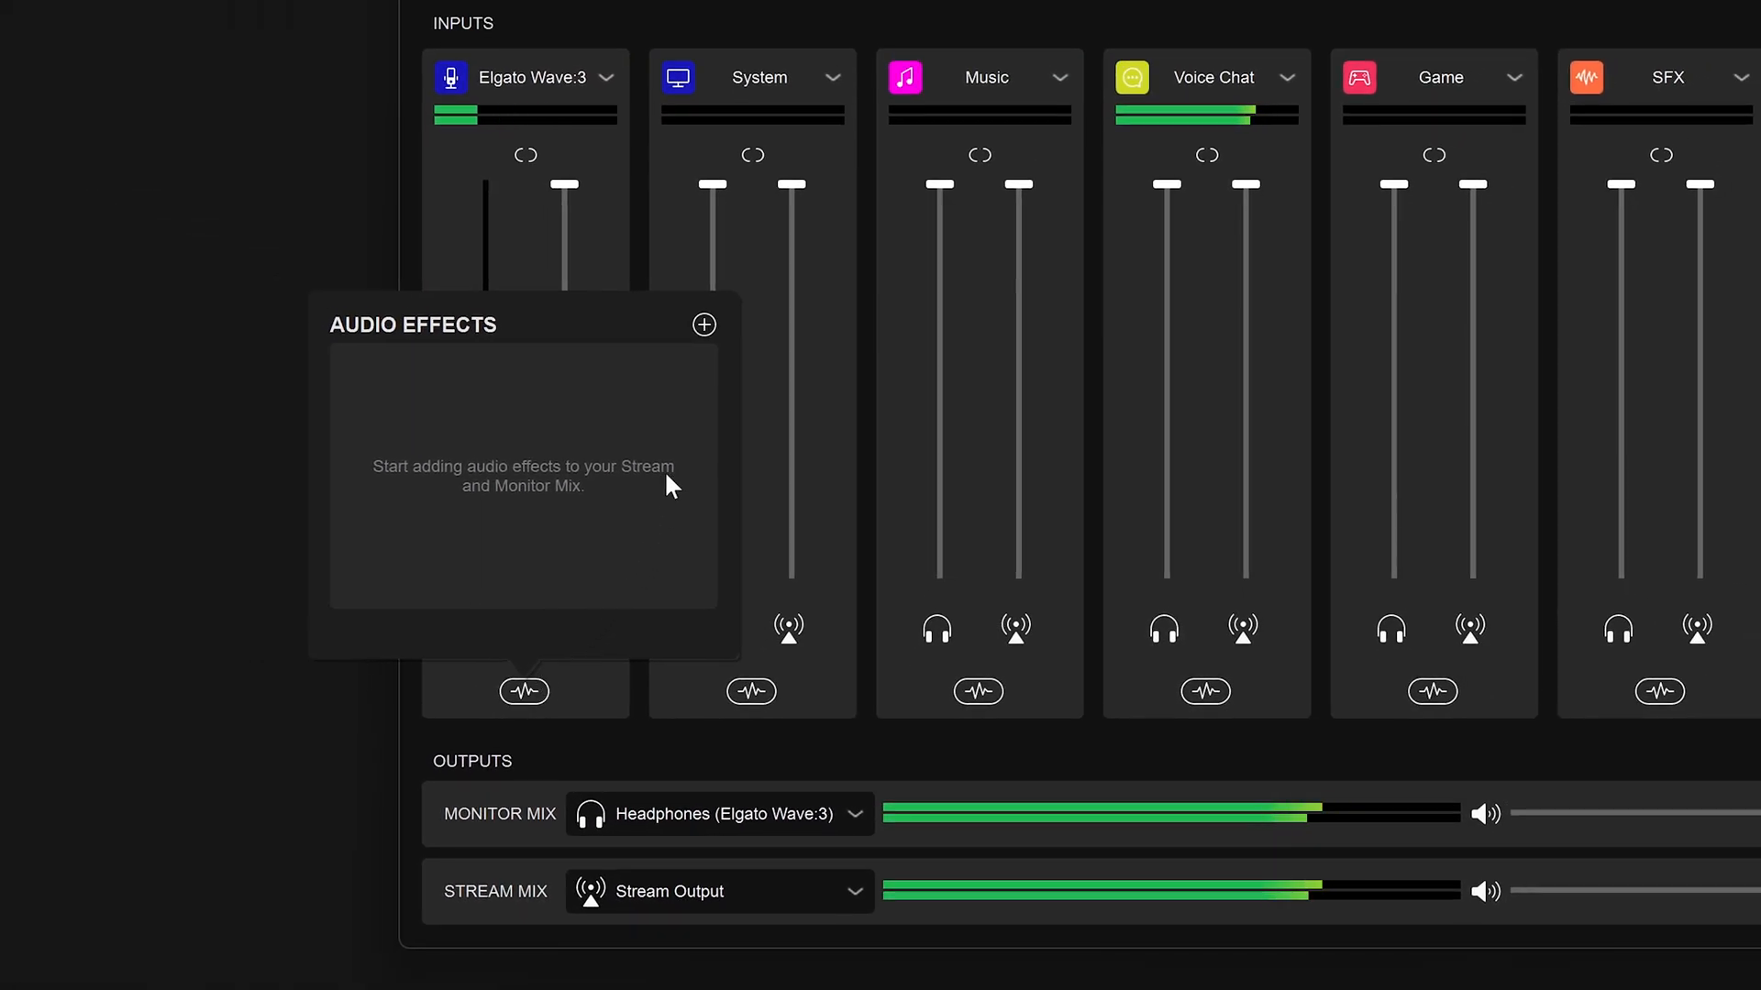
Step: Add the Elgato EQ effect to the Elgato Wave:3 input channel
click(704, 325)
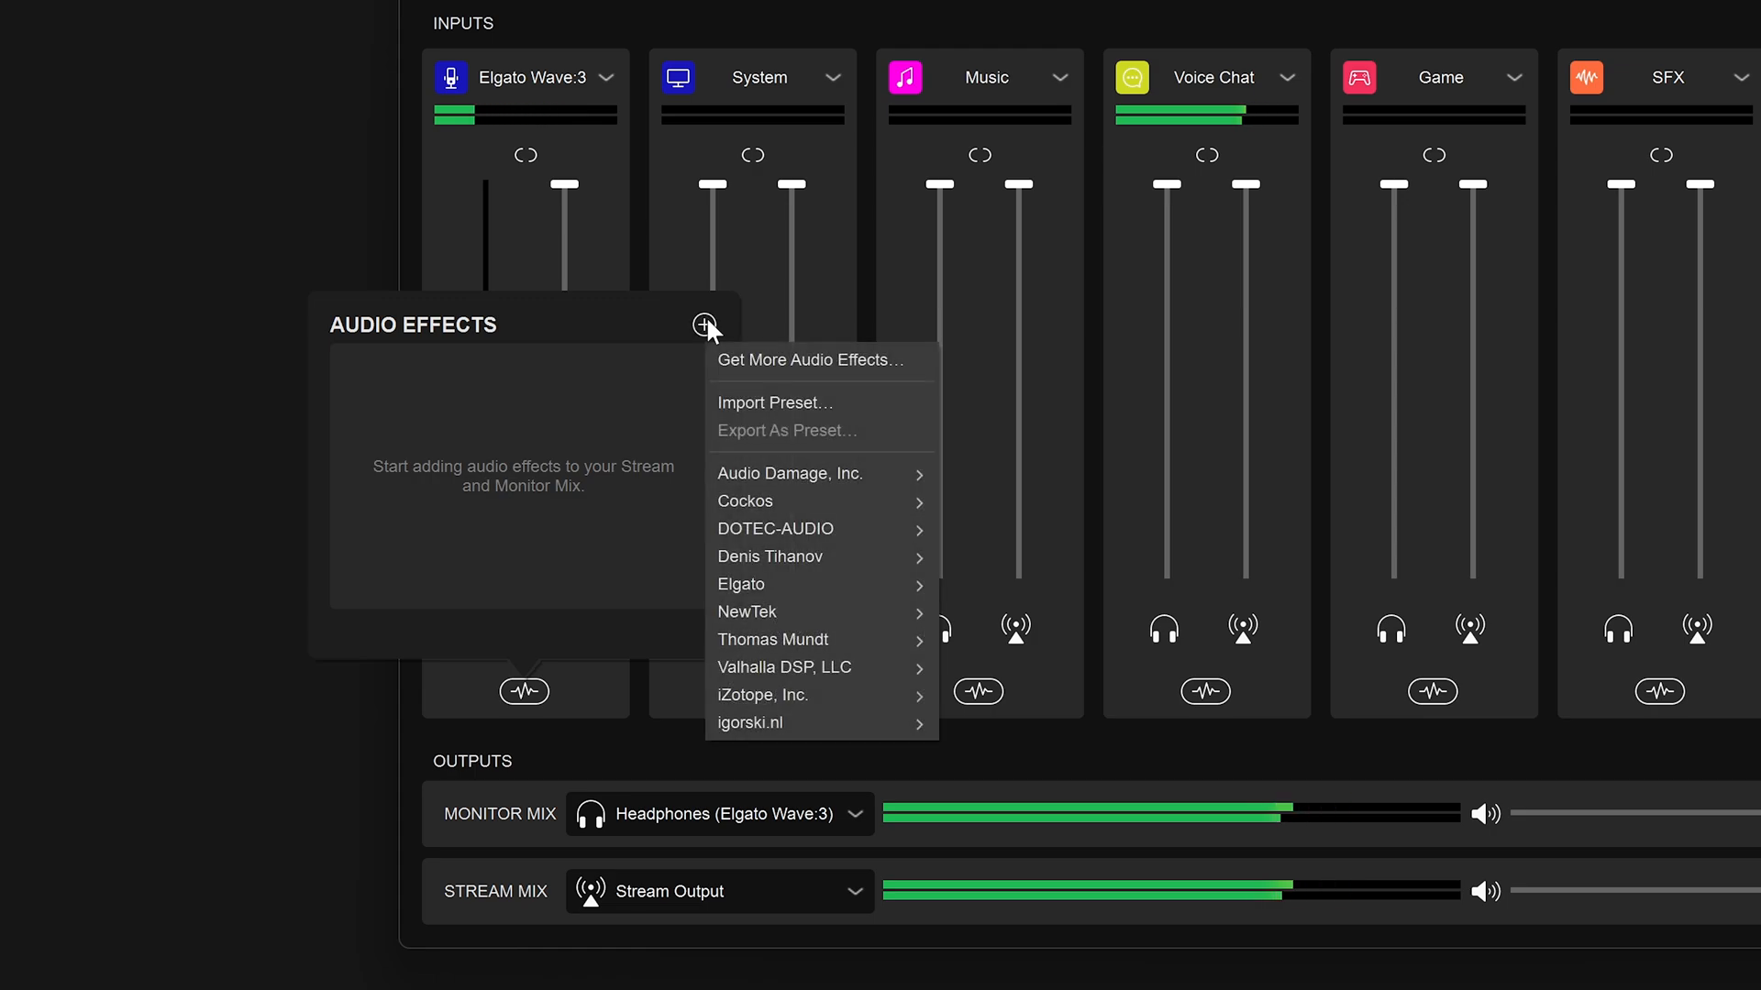
mouse_move(761, 611)
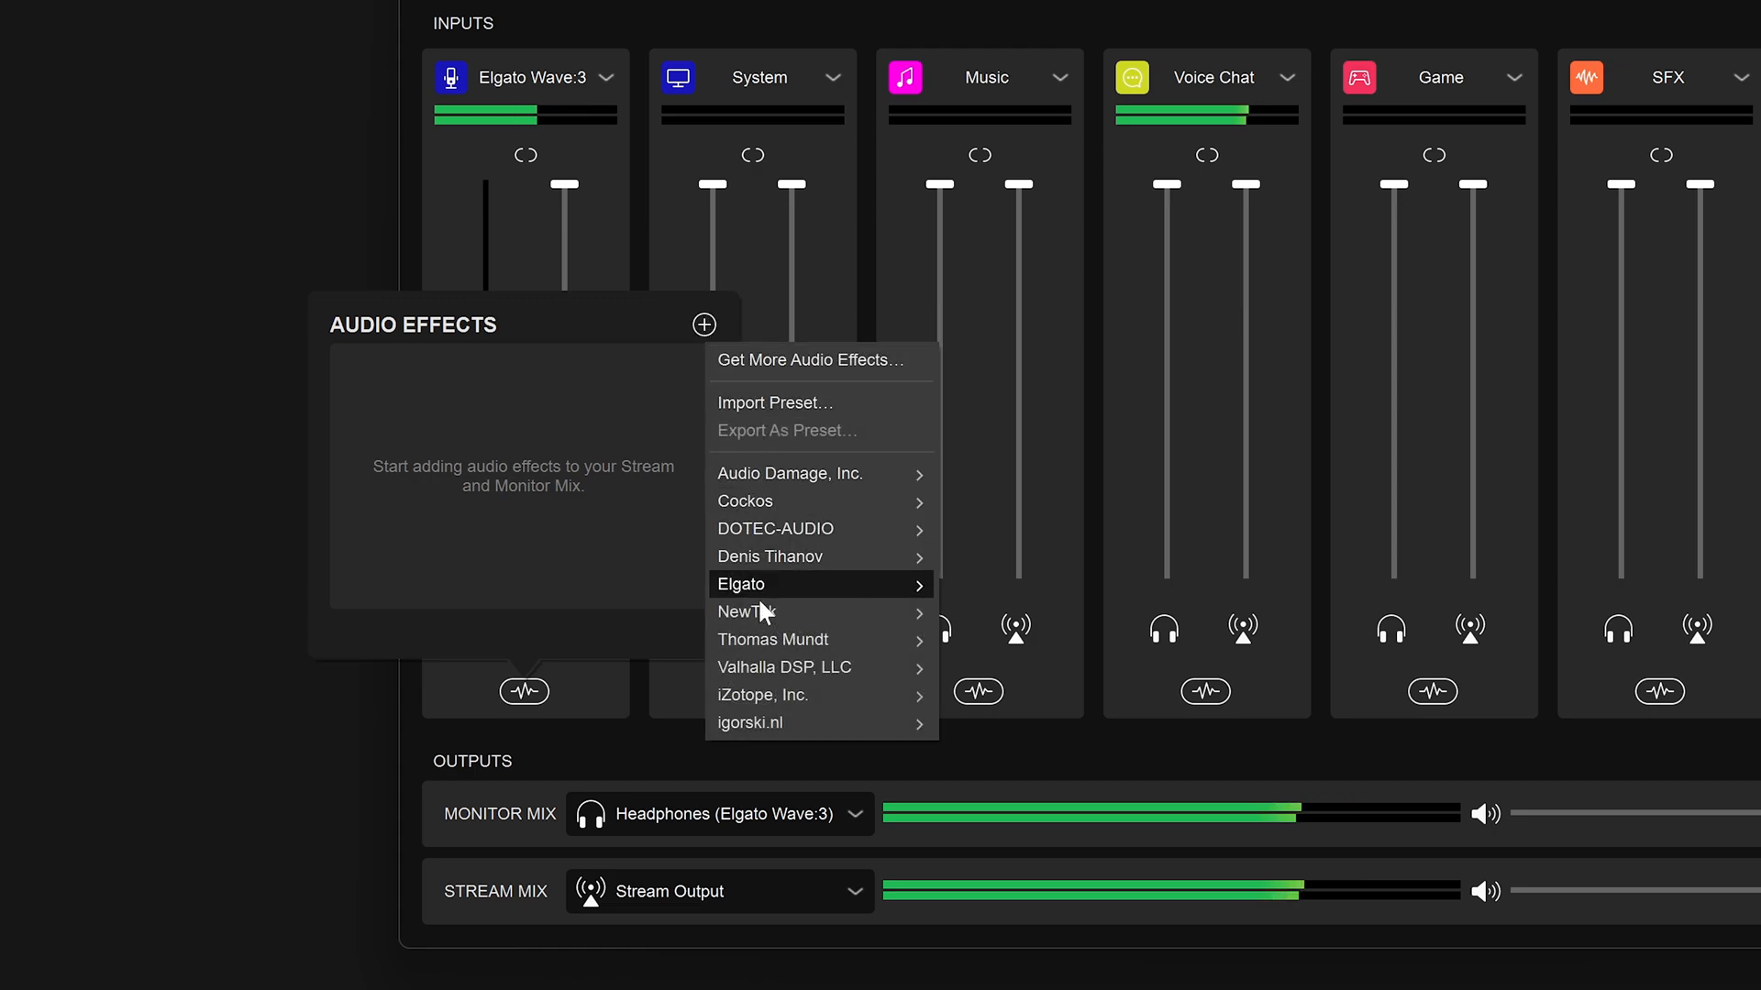
mouse_move(741, 584)
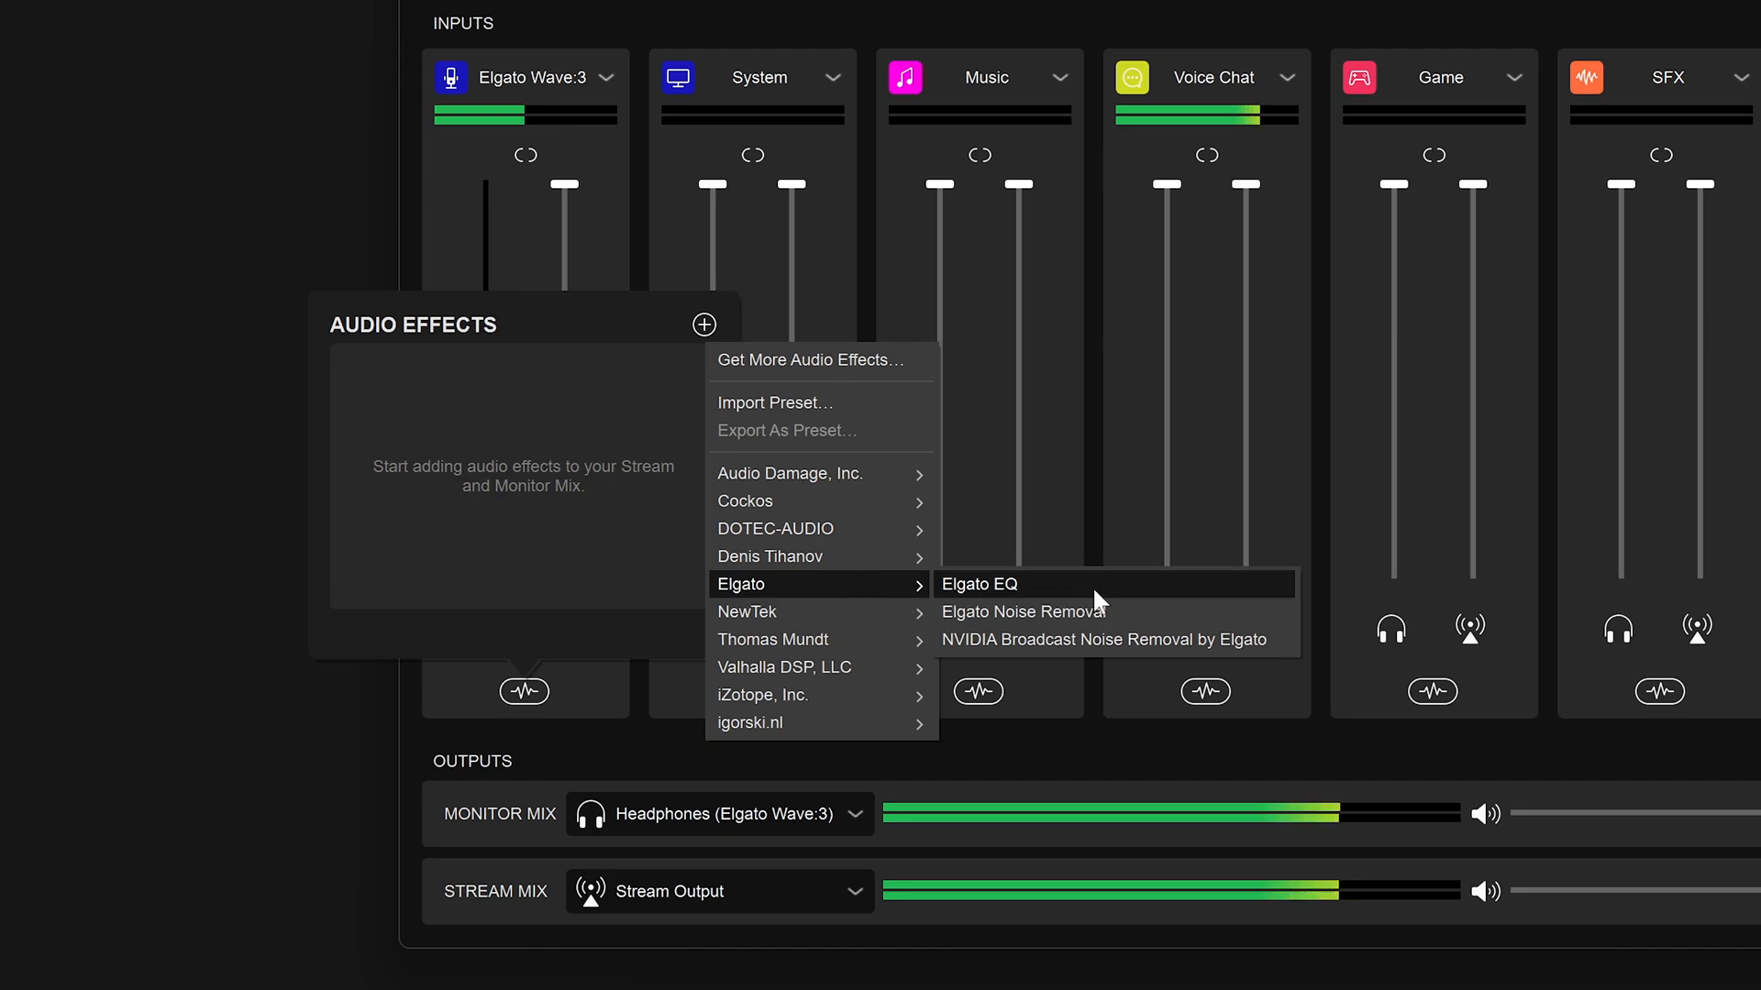
click(980, 584)
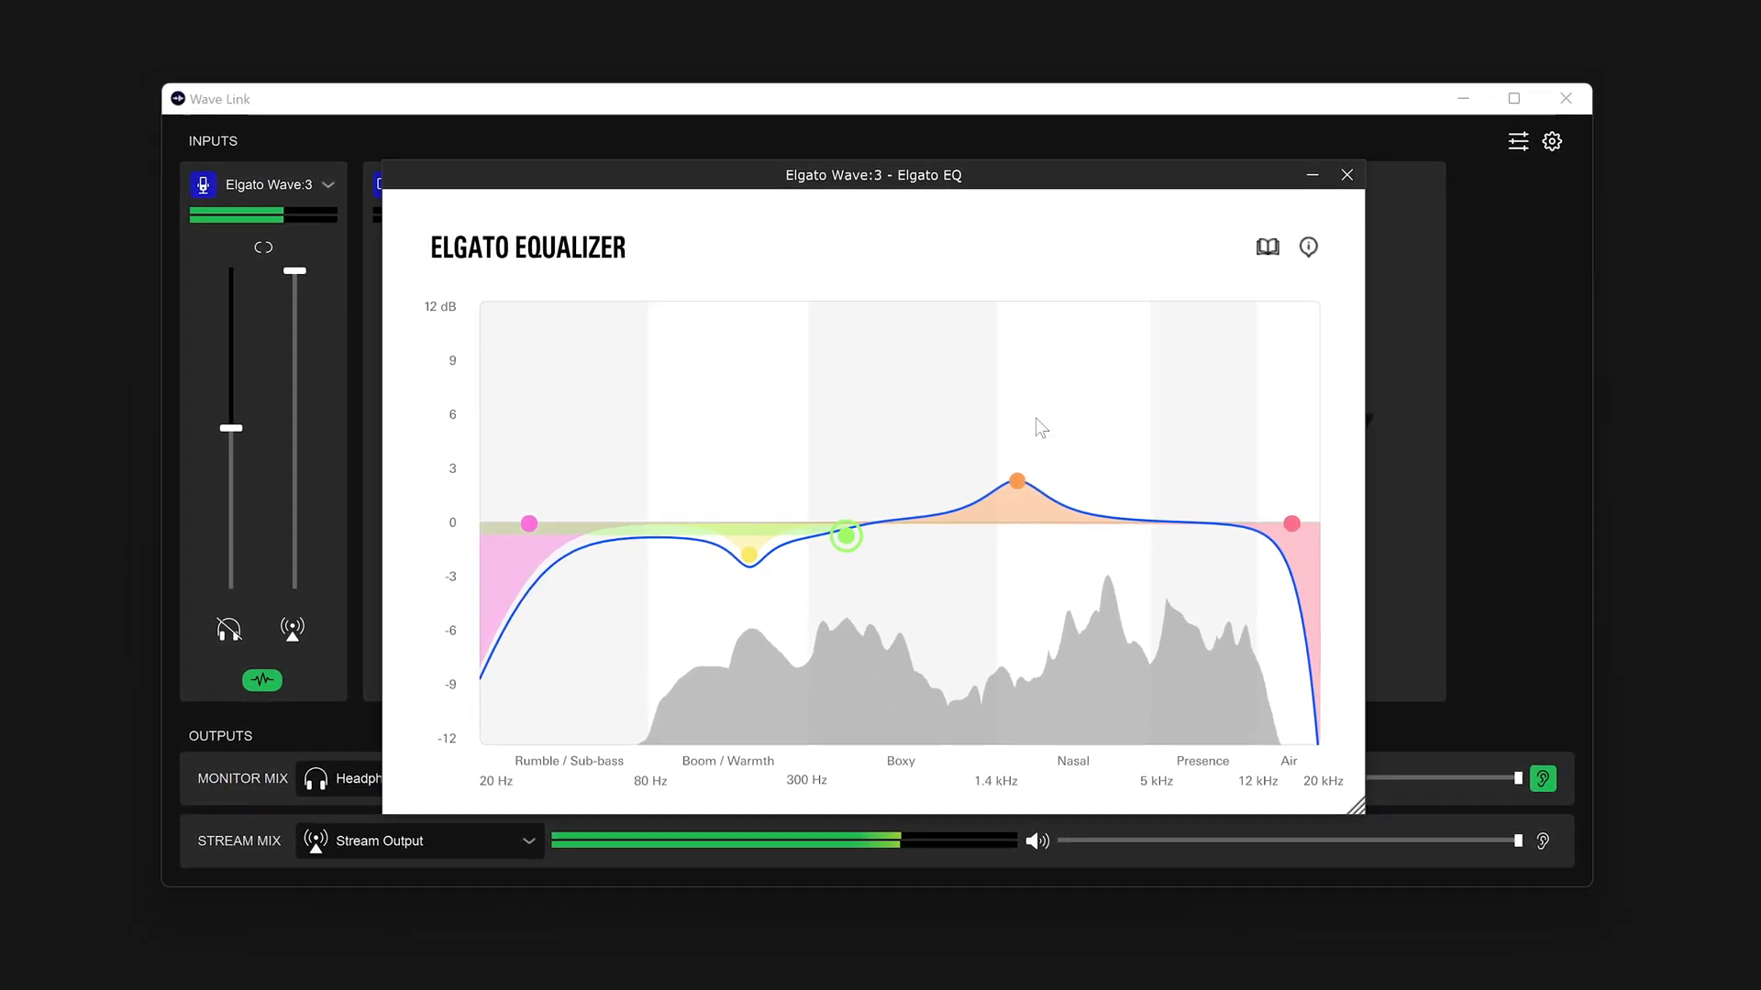
Step: Close the EQ and set ReaFir to Subtract mode with automatic noise profile building on
click(1347, 176)
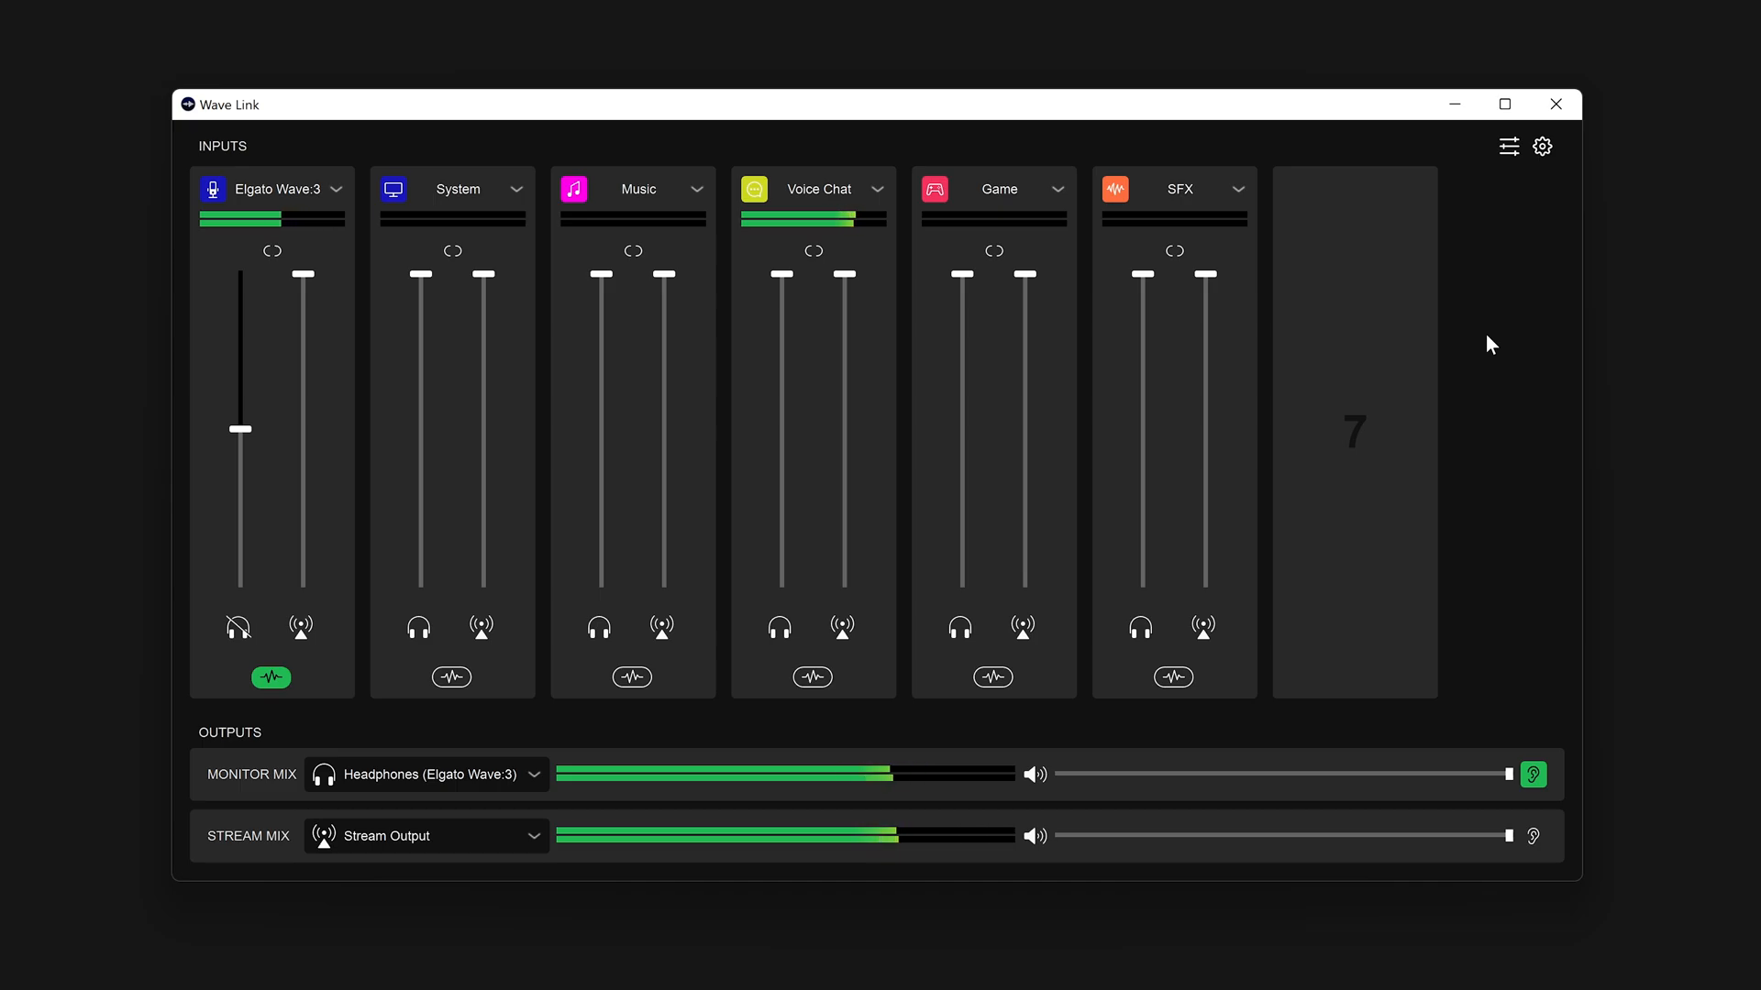
click(271, 677)
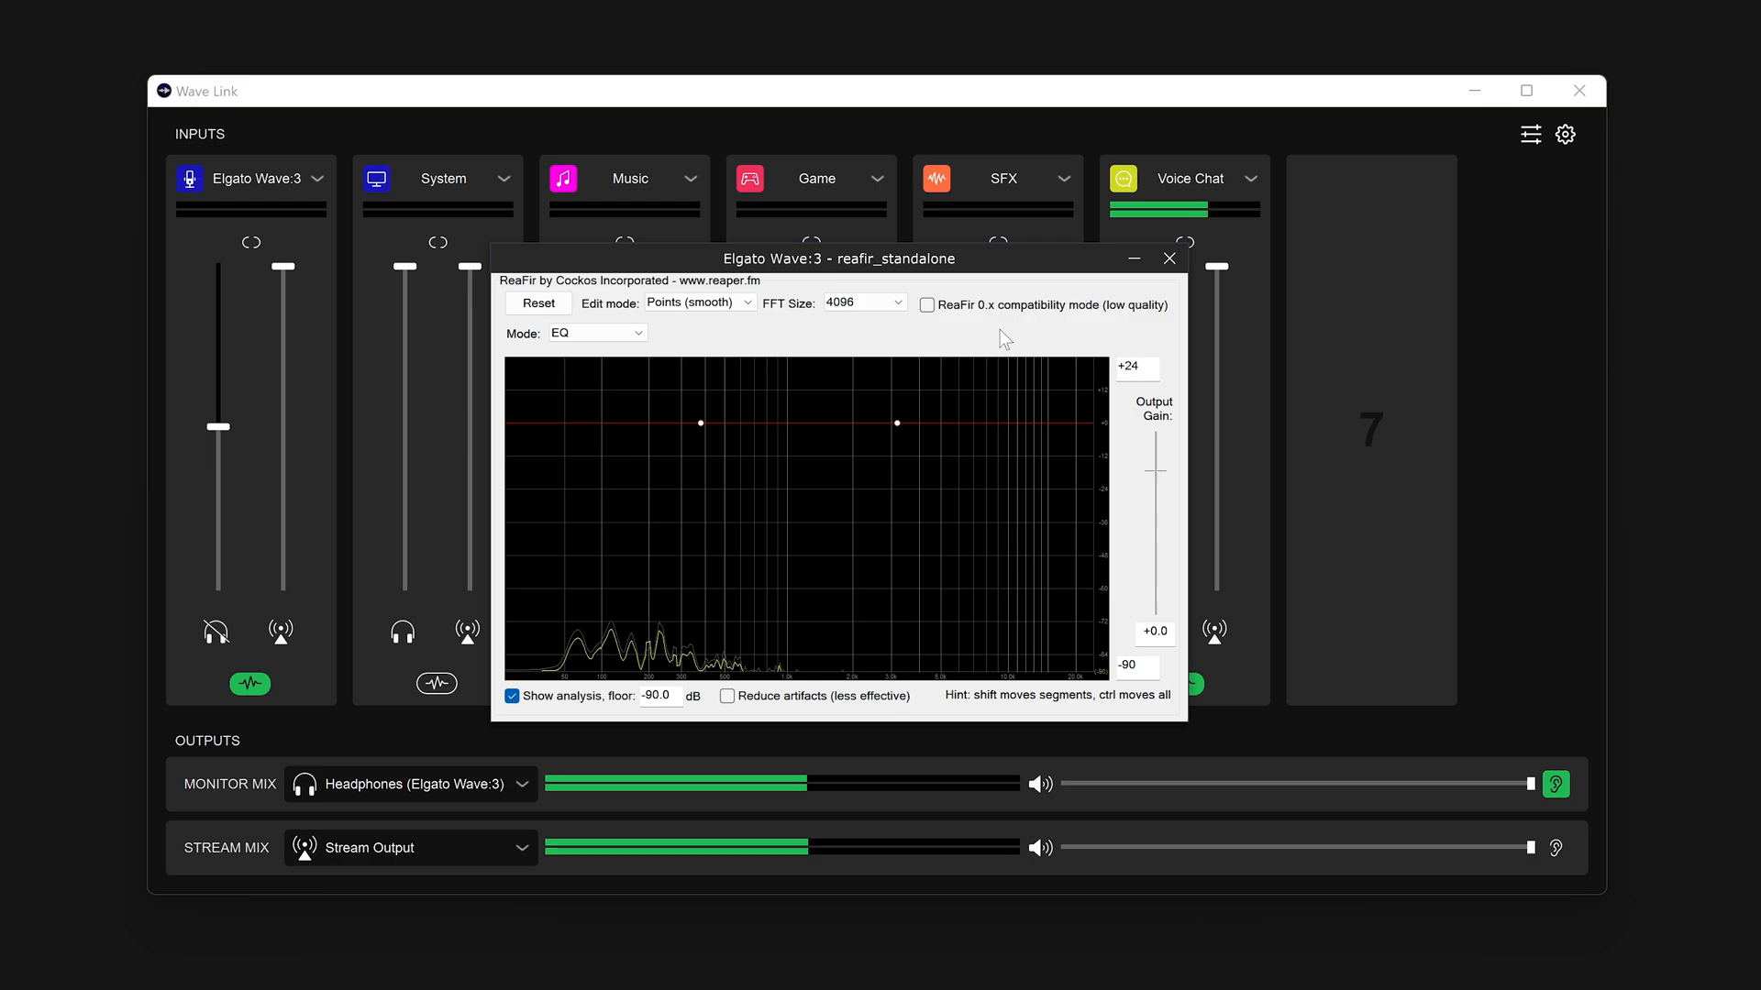
click(599, 334)
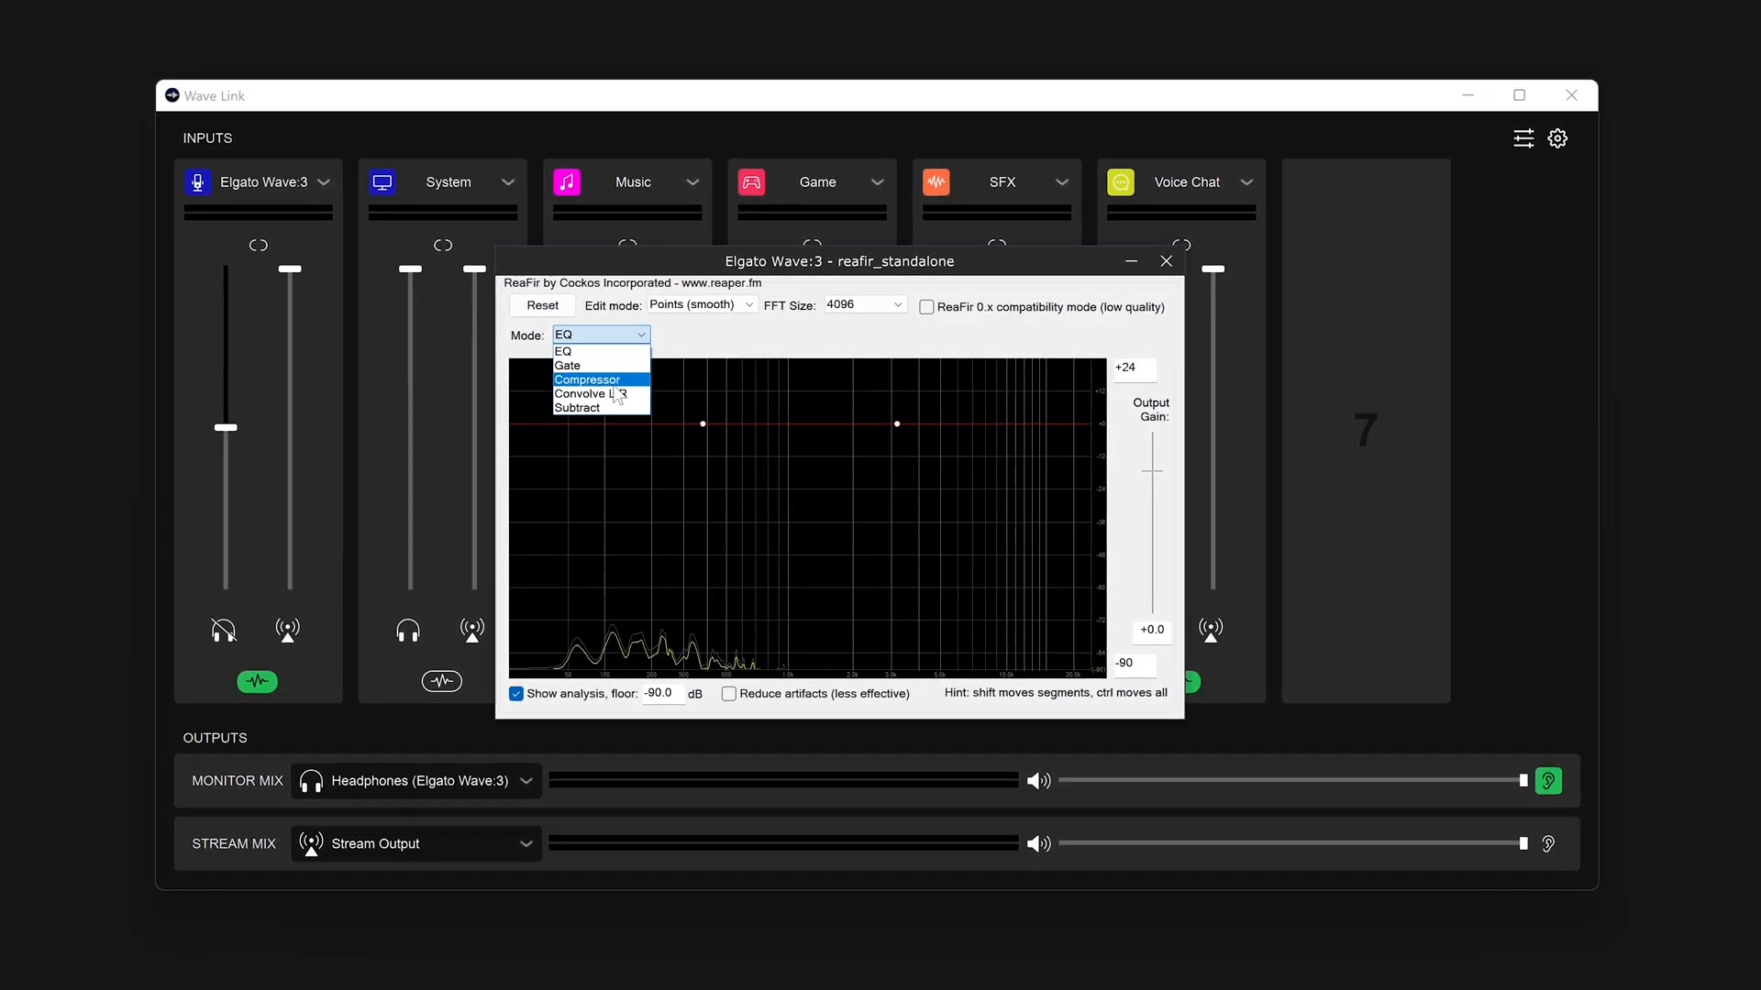
click(577, 407)
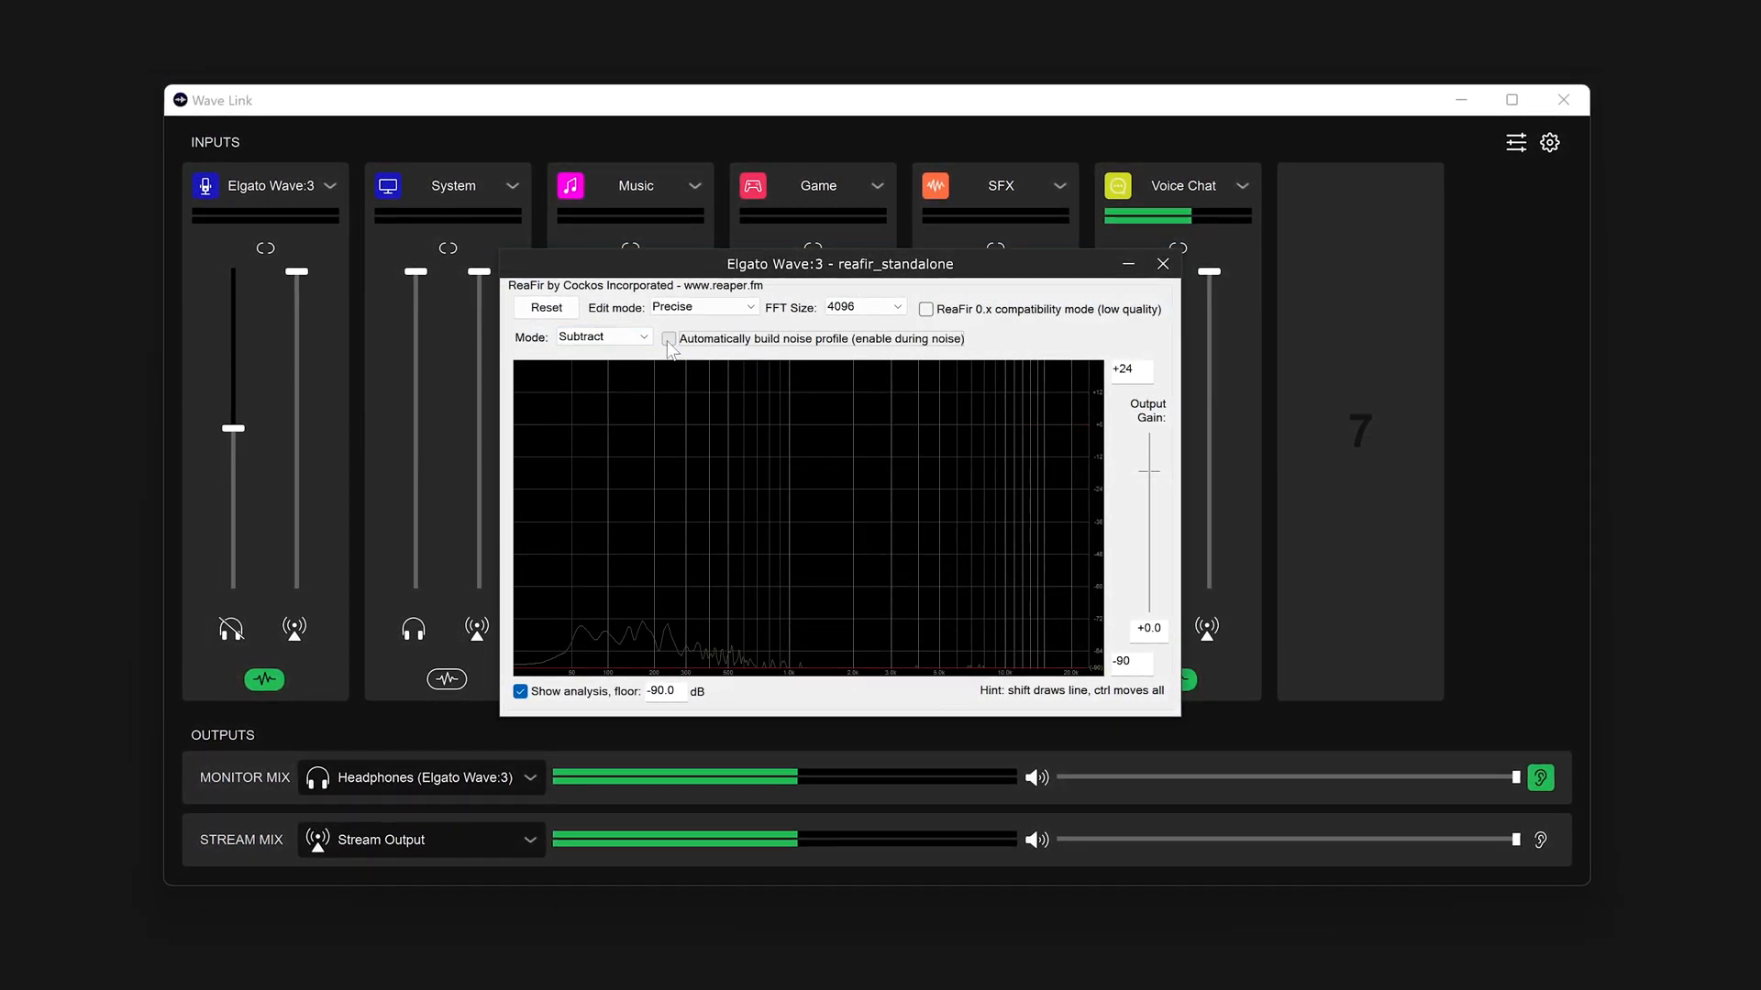
click(671, 340)
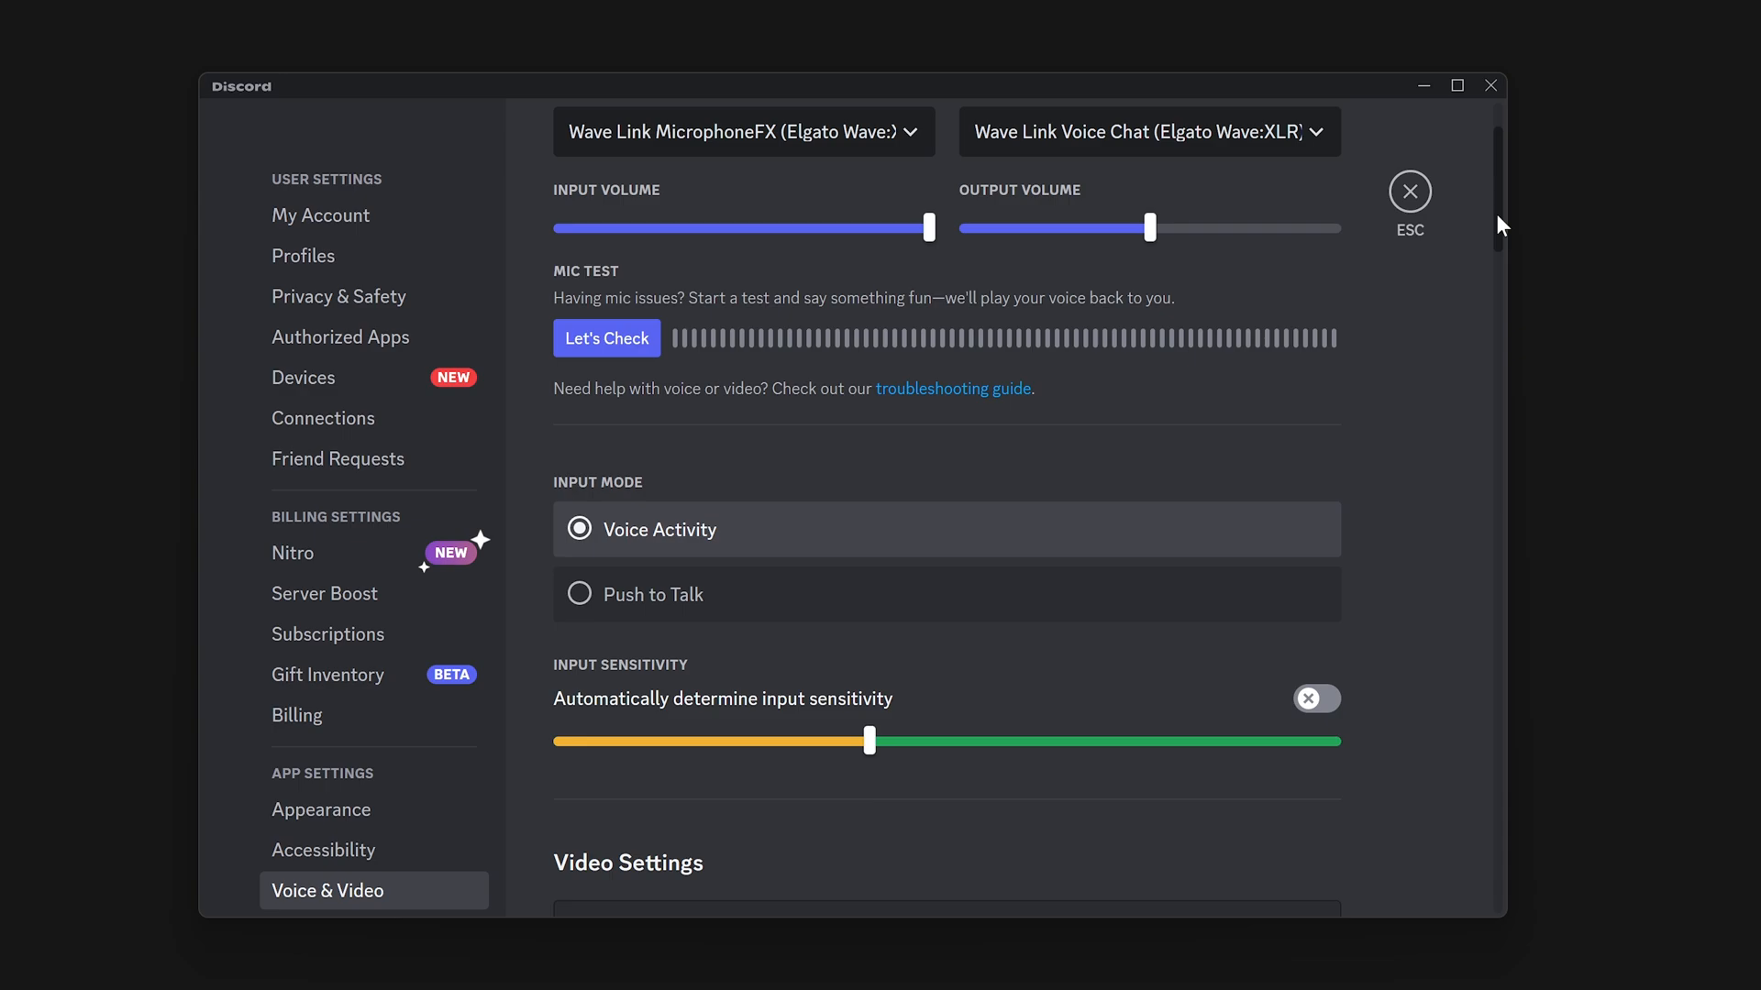
Step: Turn off automatic sensitivity and drag Discord's input sensitivity slider to about -36dB
scroll(down, 3)
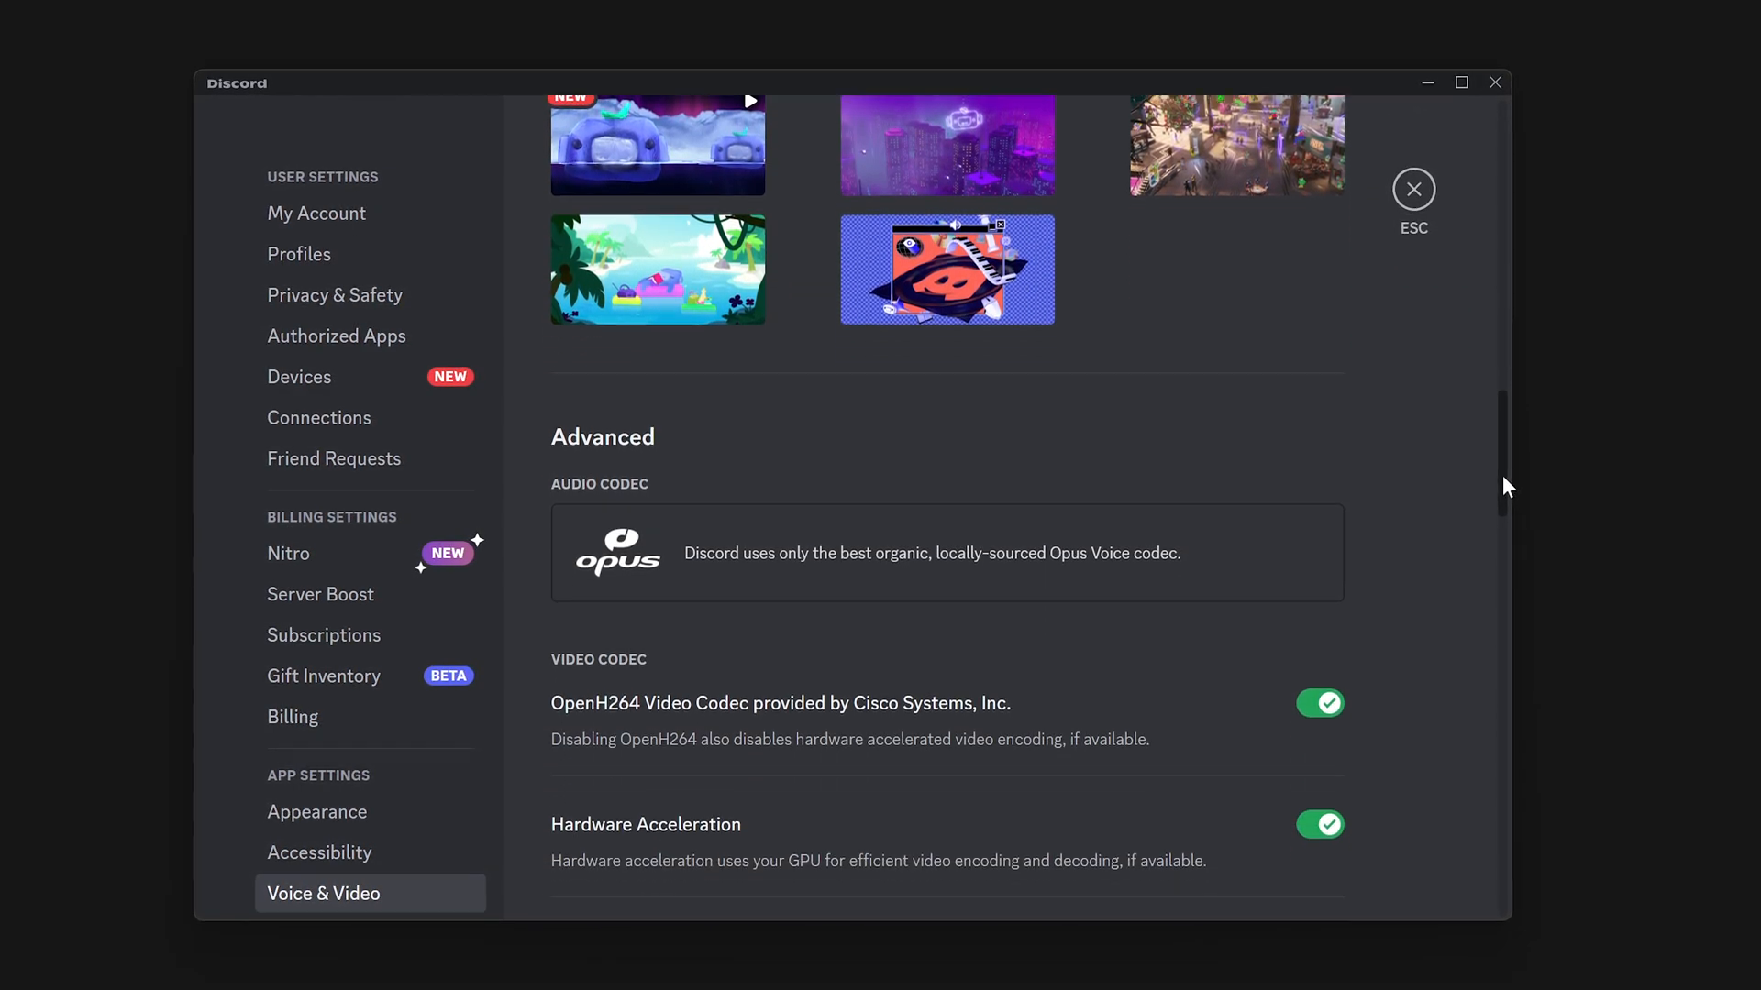
scroll(down, 3)
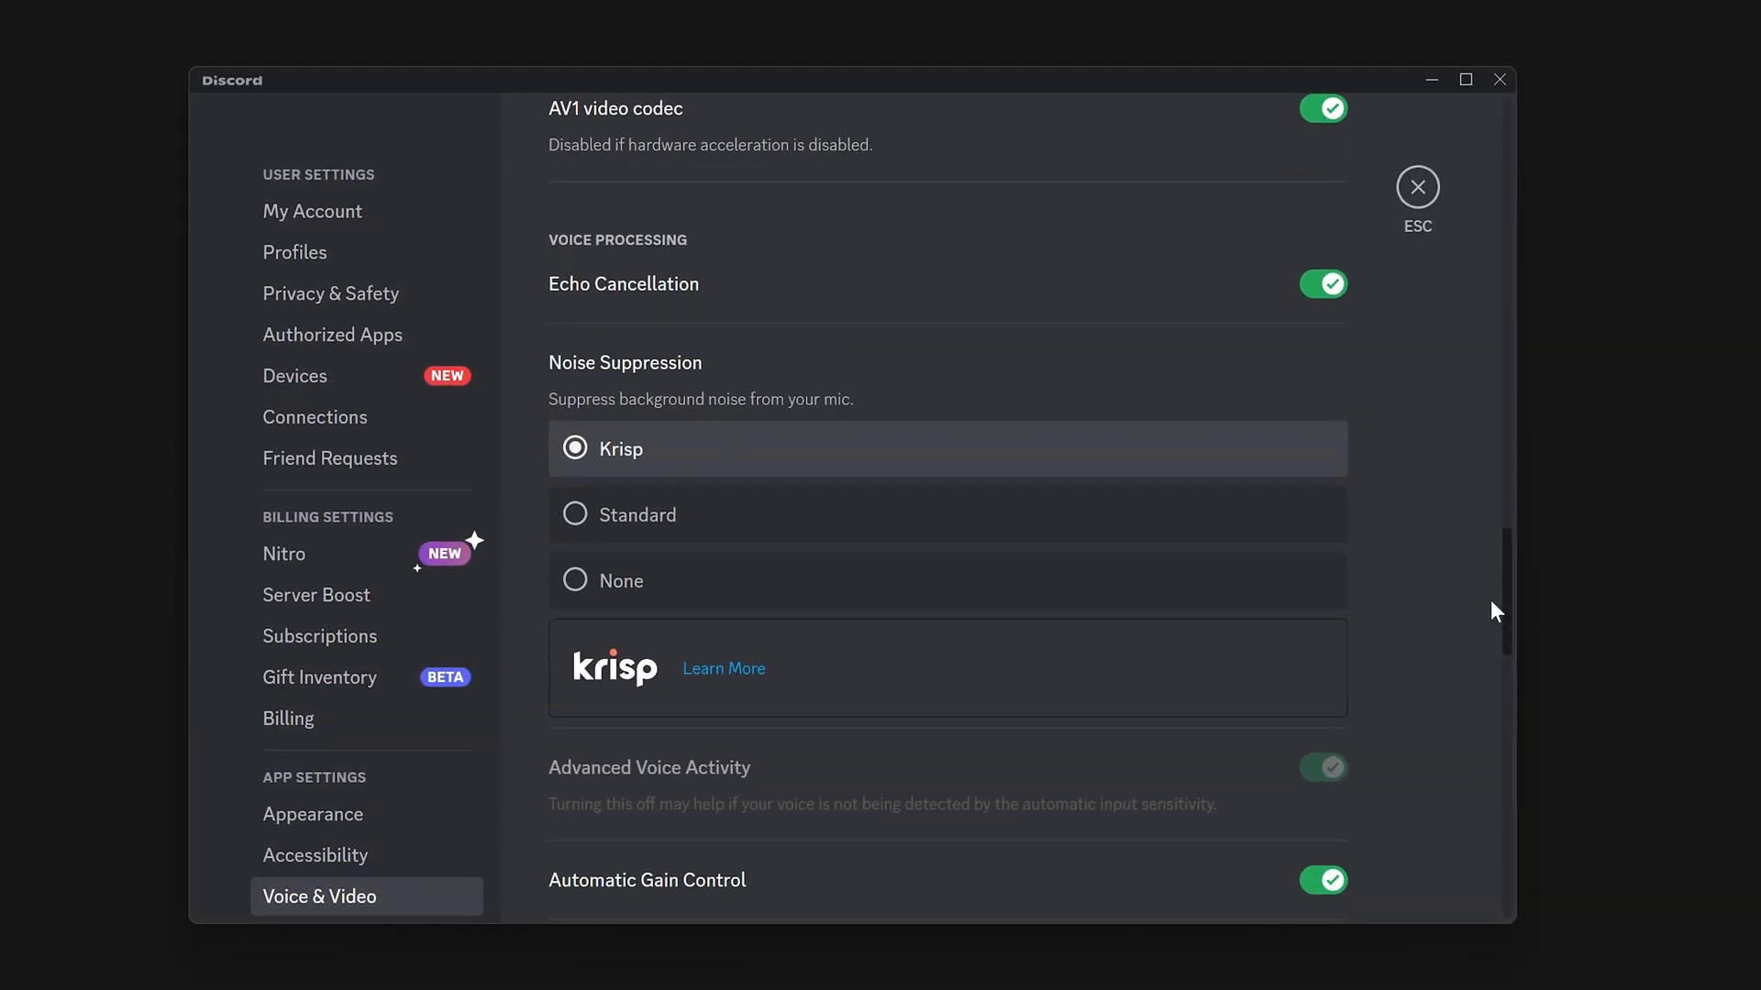
click(1322, 283)
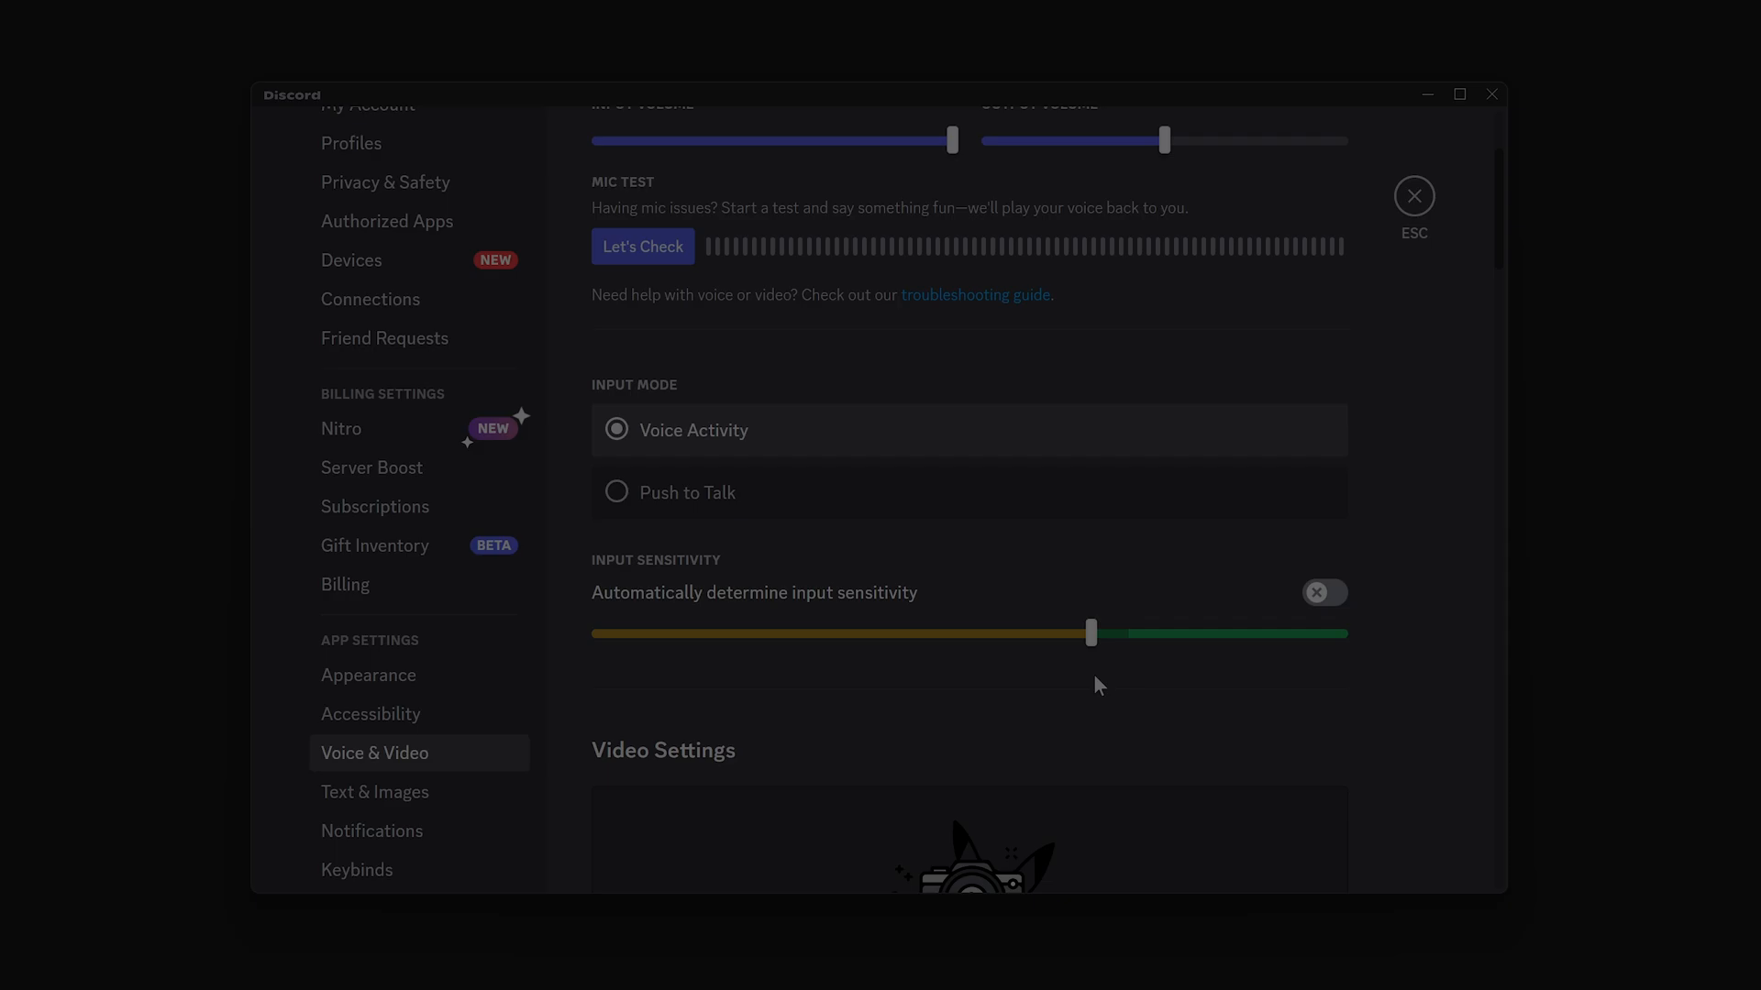
drag(1090, 634, 1067, 633)
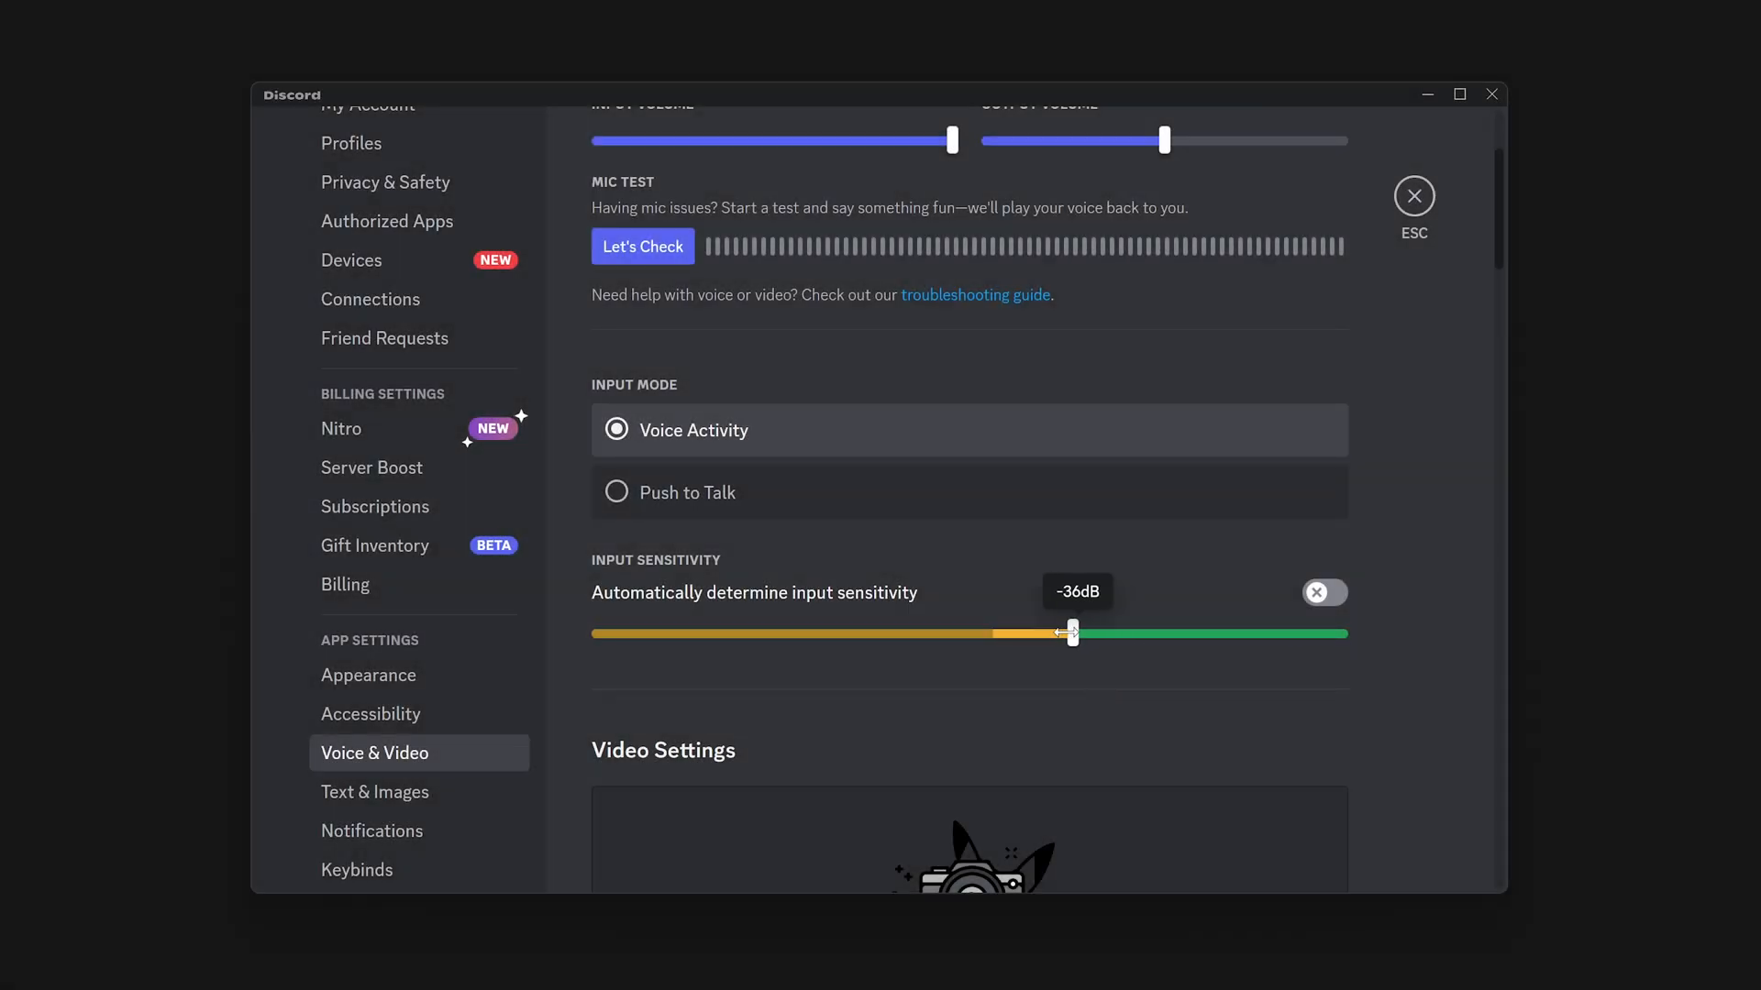
drag(1067, 633, 900, 633)
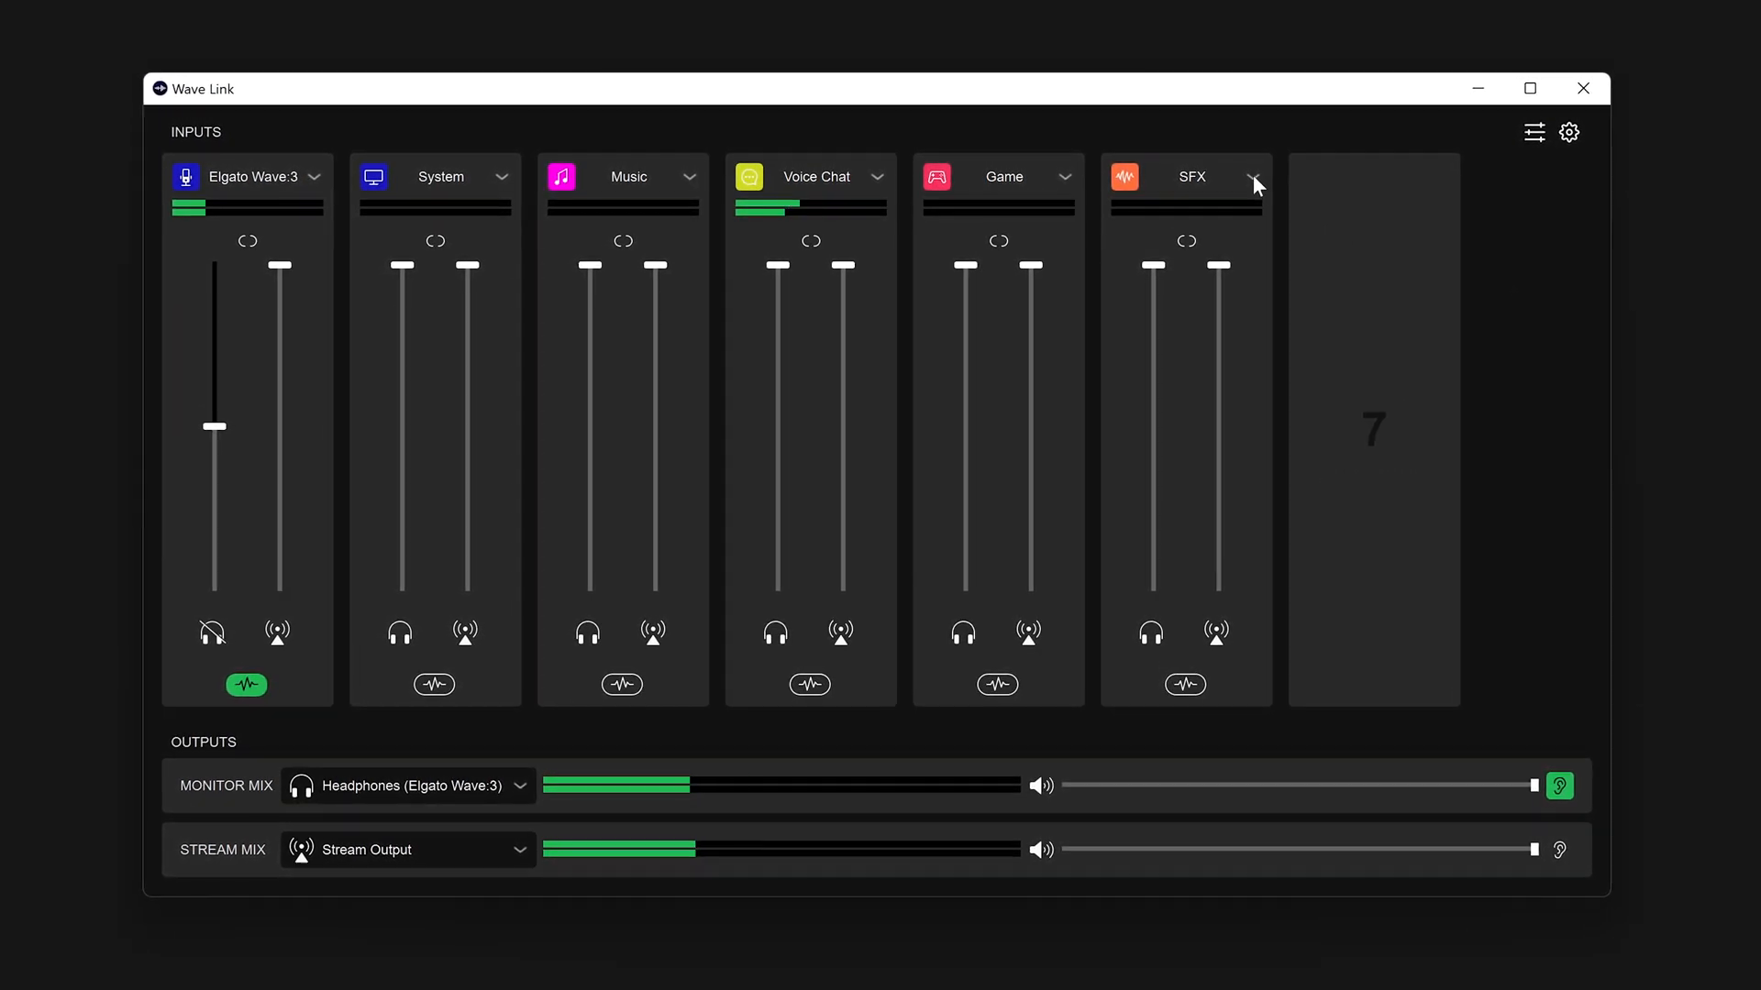
Step: Check the SFX channel's input source and choose the soundboard's audio output device
click(1255, 177)
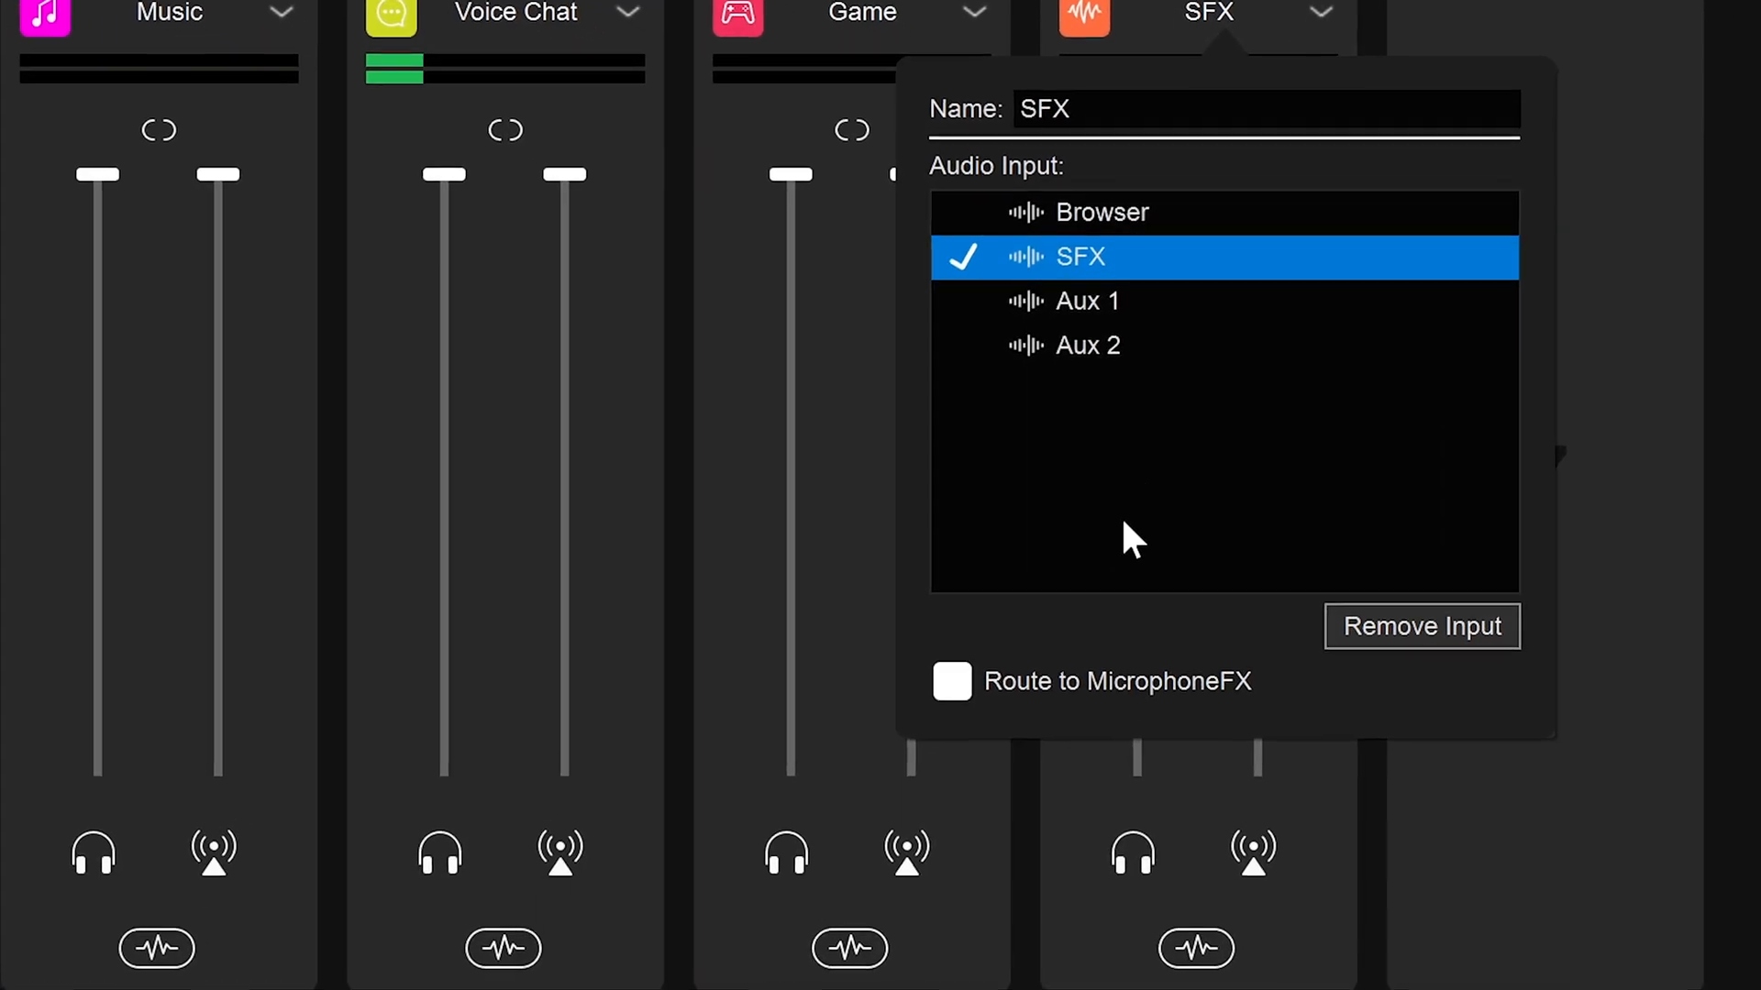
click(951, 682)
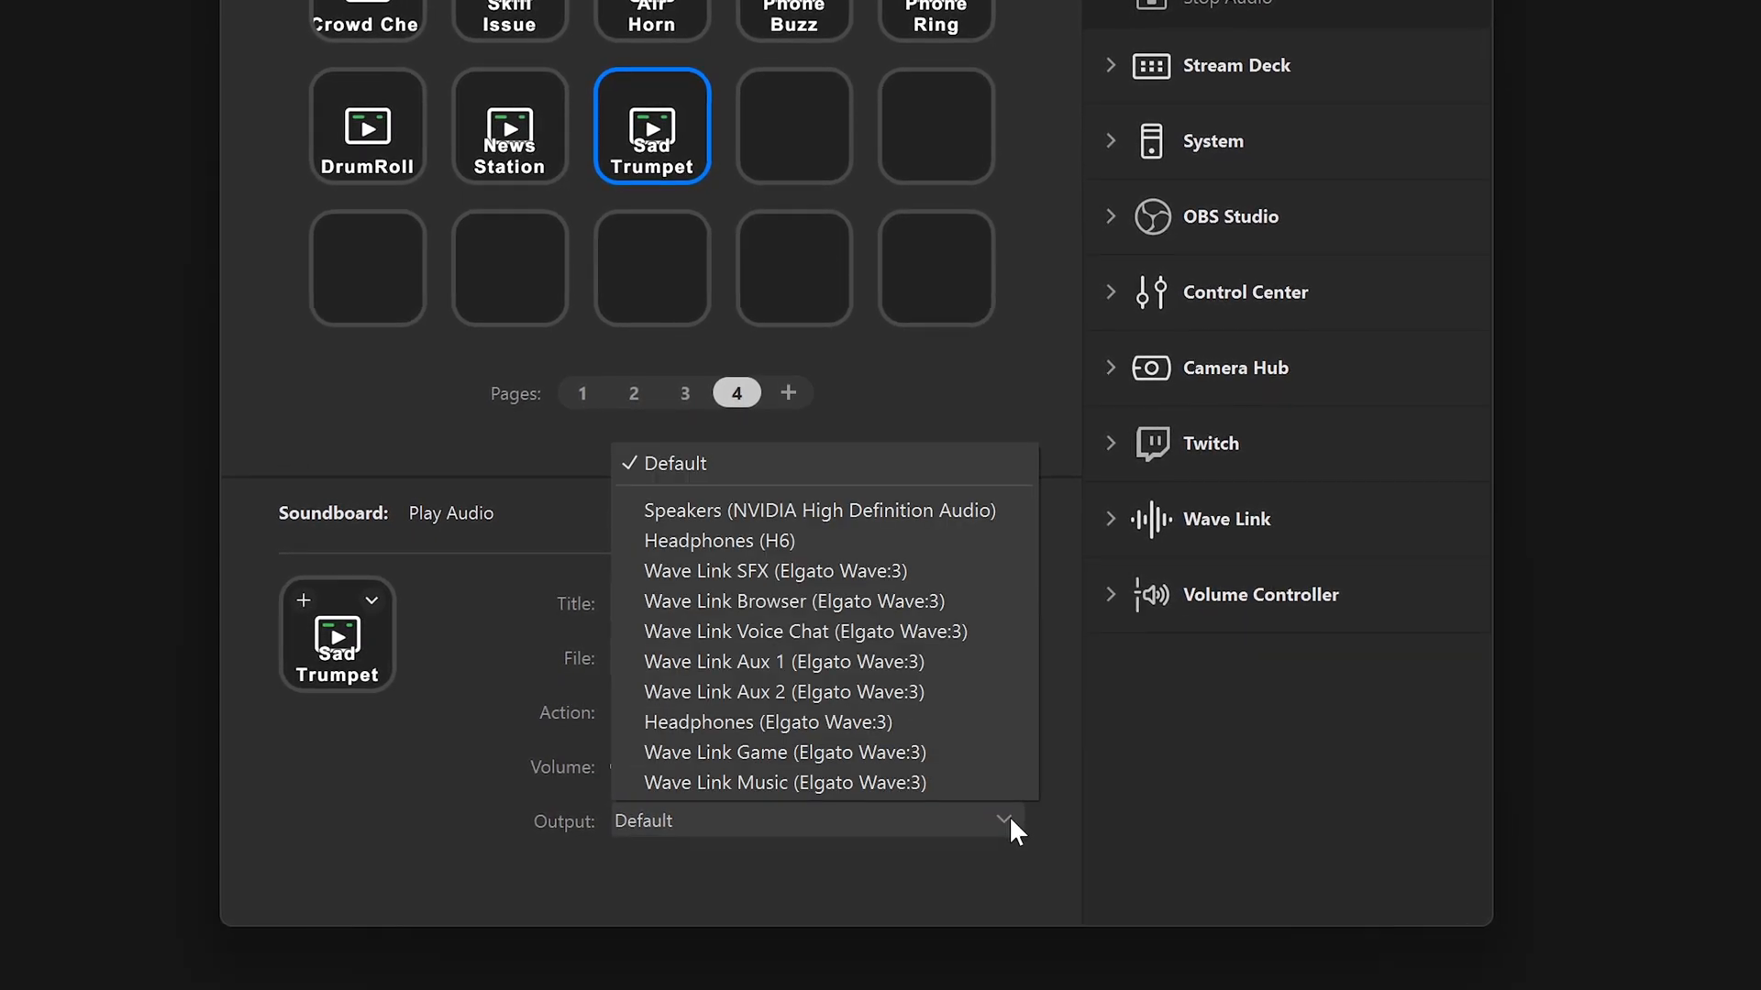
click(774, 570)
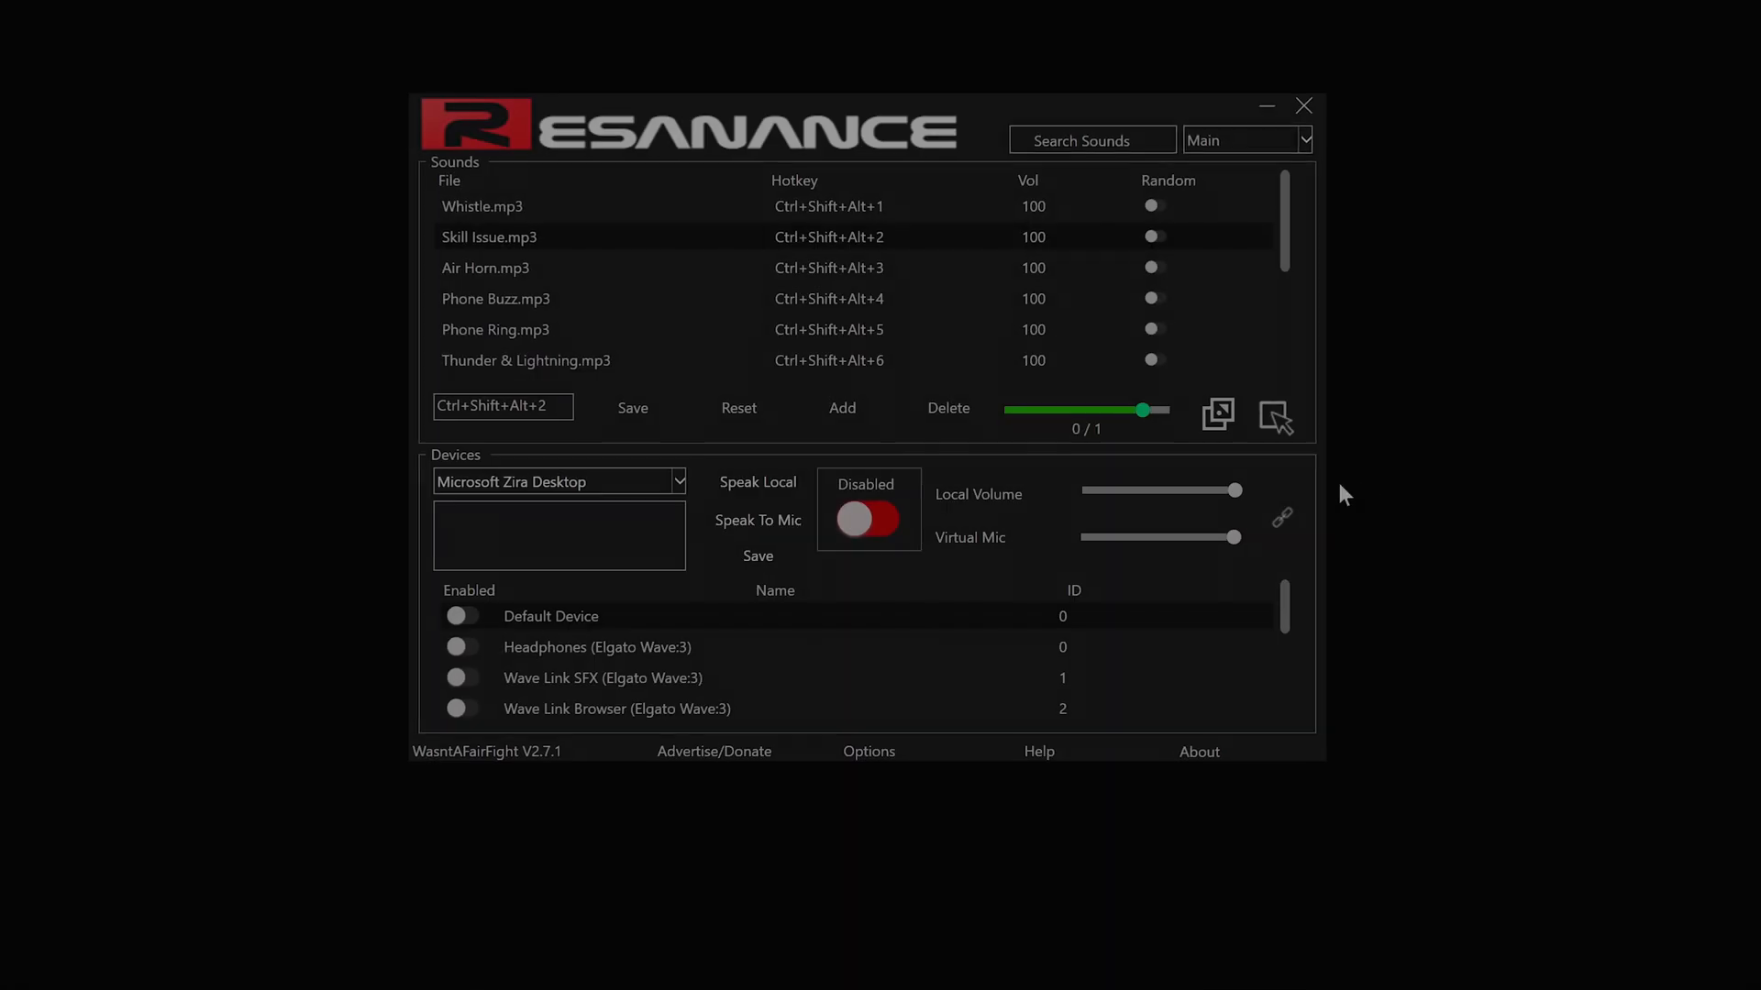
Step: Enable Resanance local playback with Wave Link SFX as its output
click(869, 519)
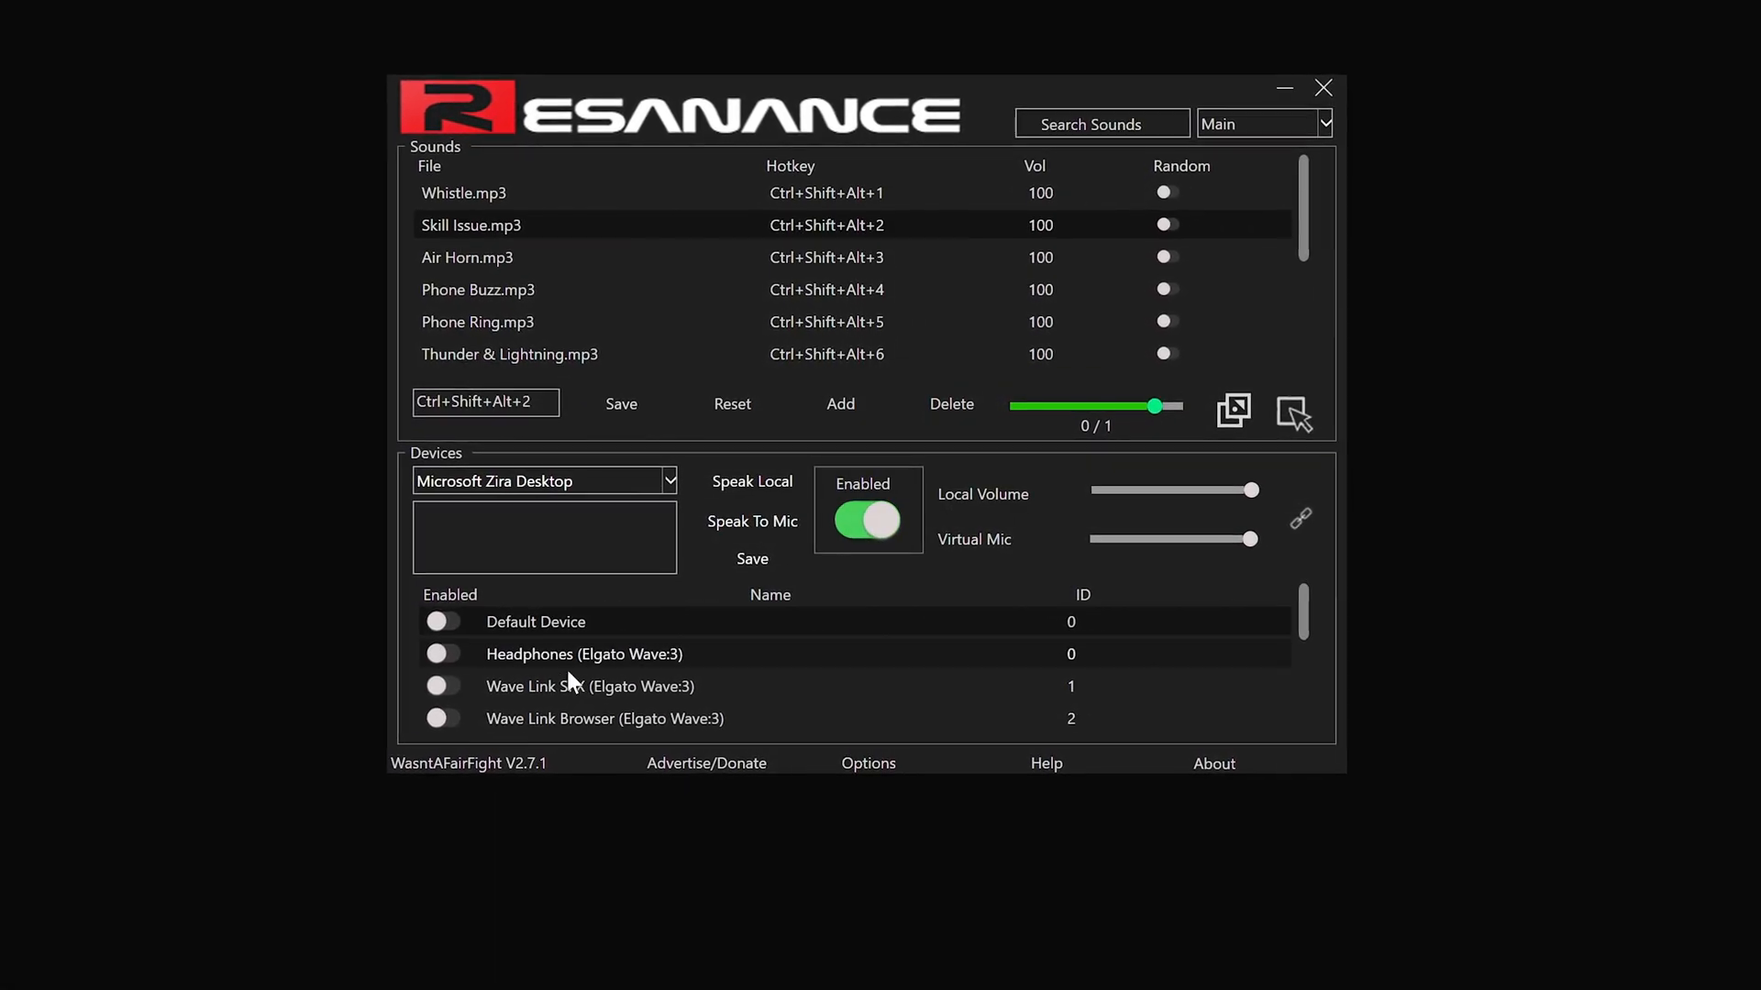
click(440, 694)
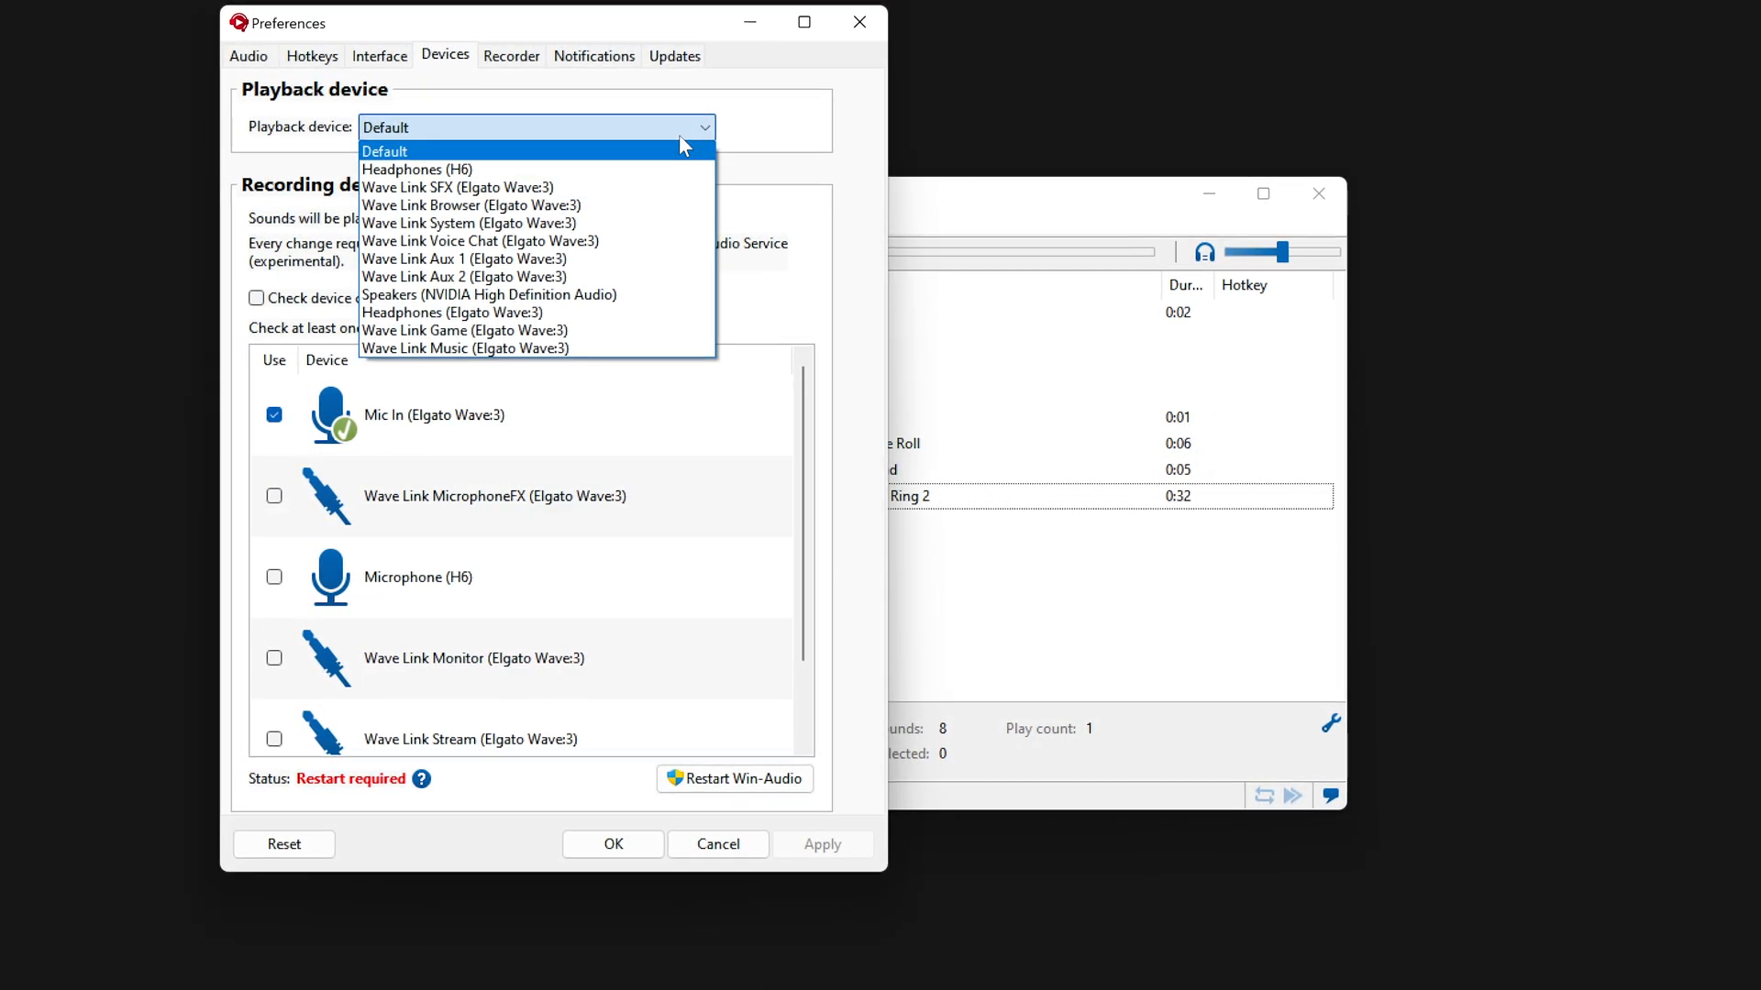
click(457, 187)
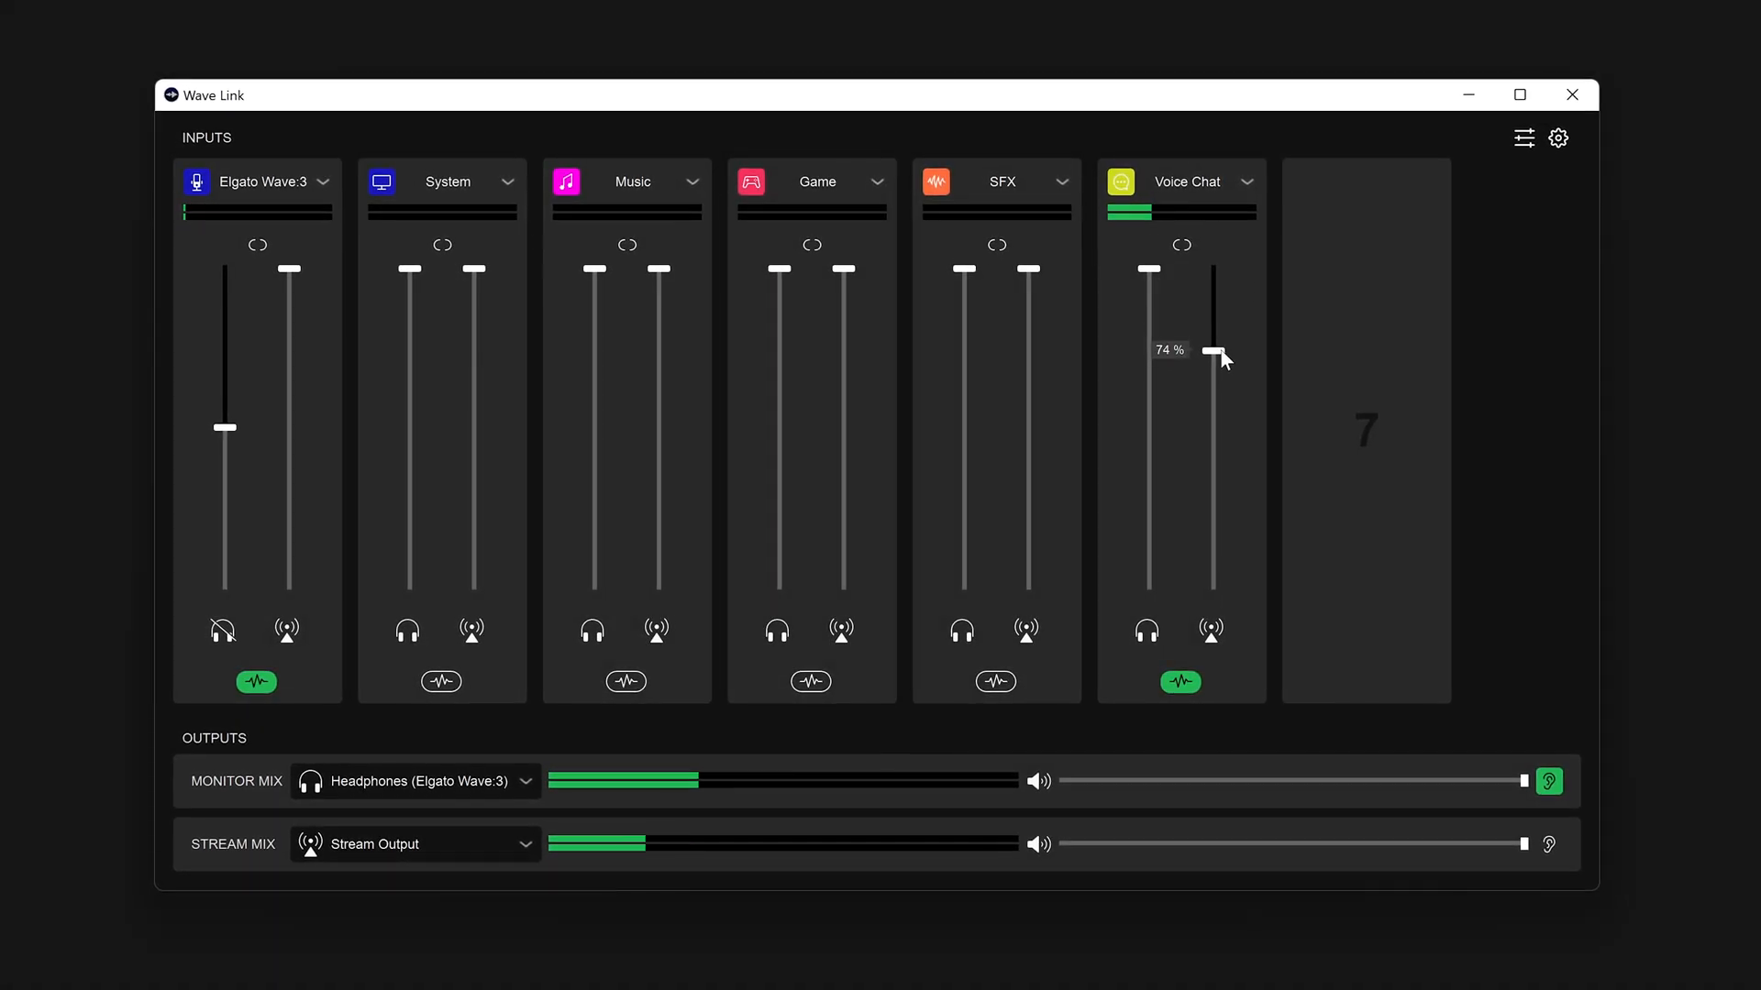
Step: Open the Voice Chat channel's Elgato EQ and reshape its curve
click(1319, 385)
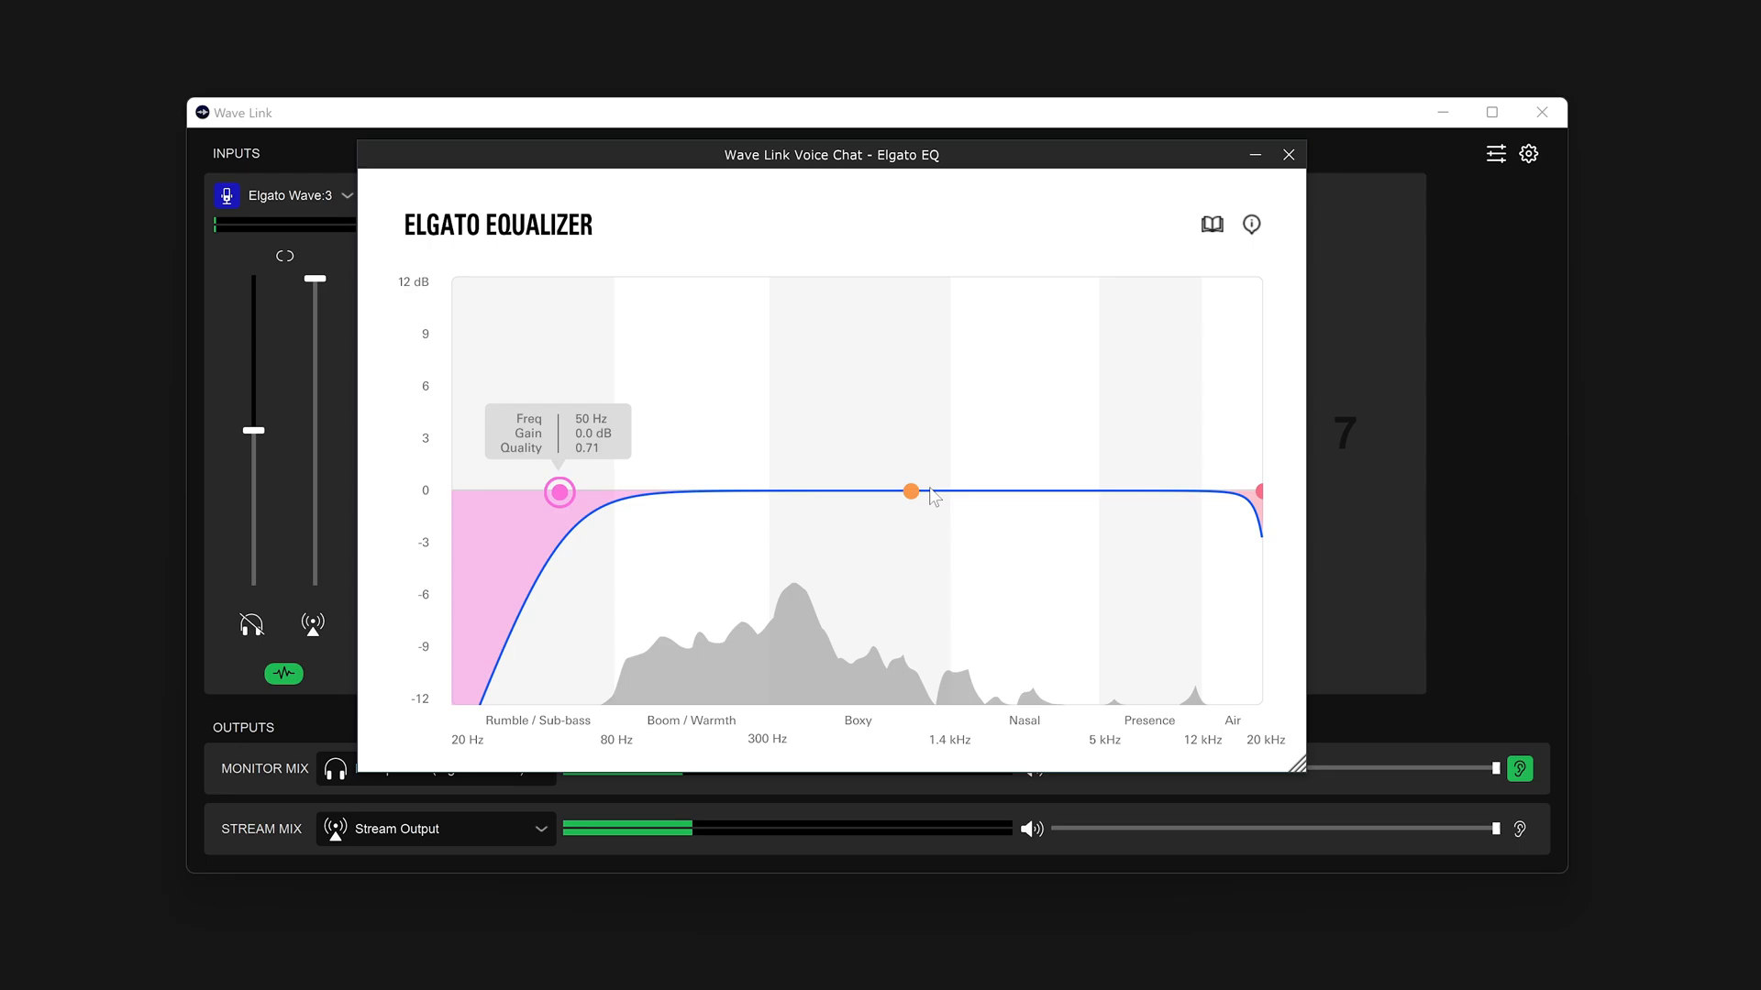
drag(911, 491, 982, 466)
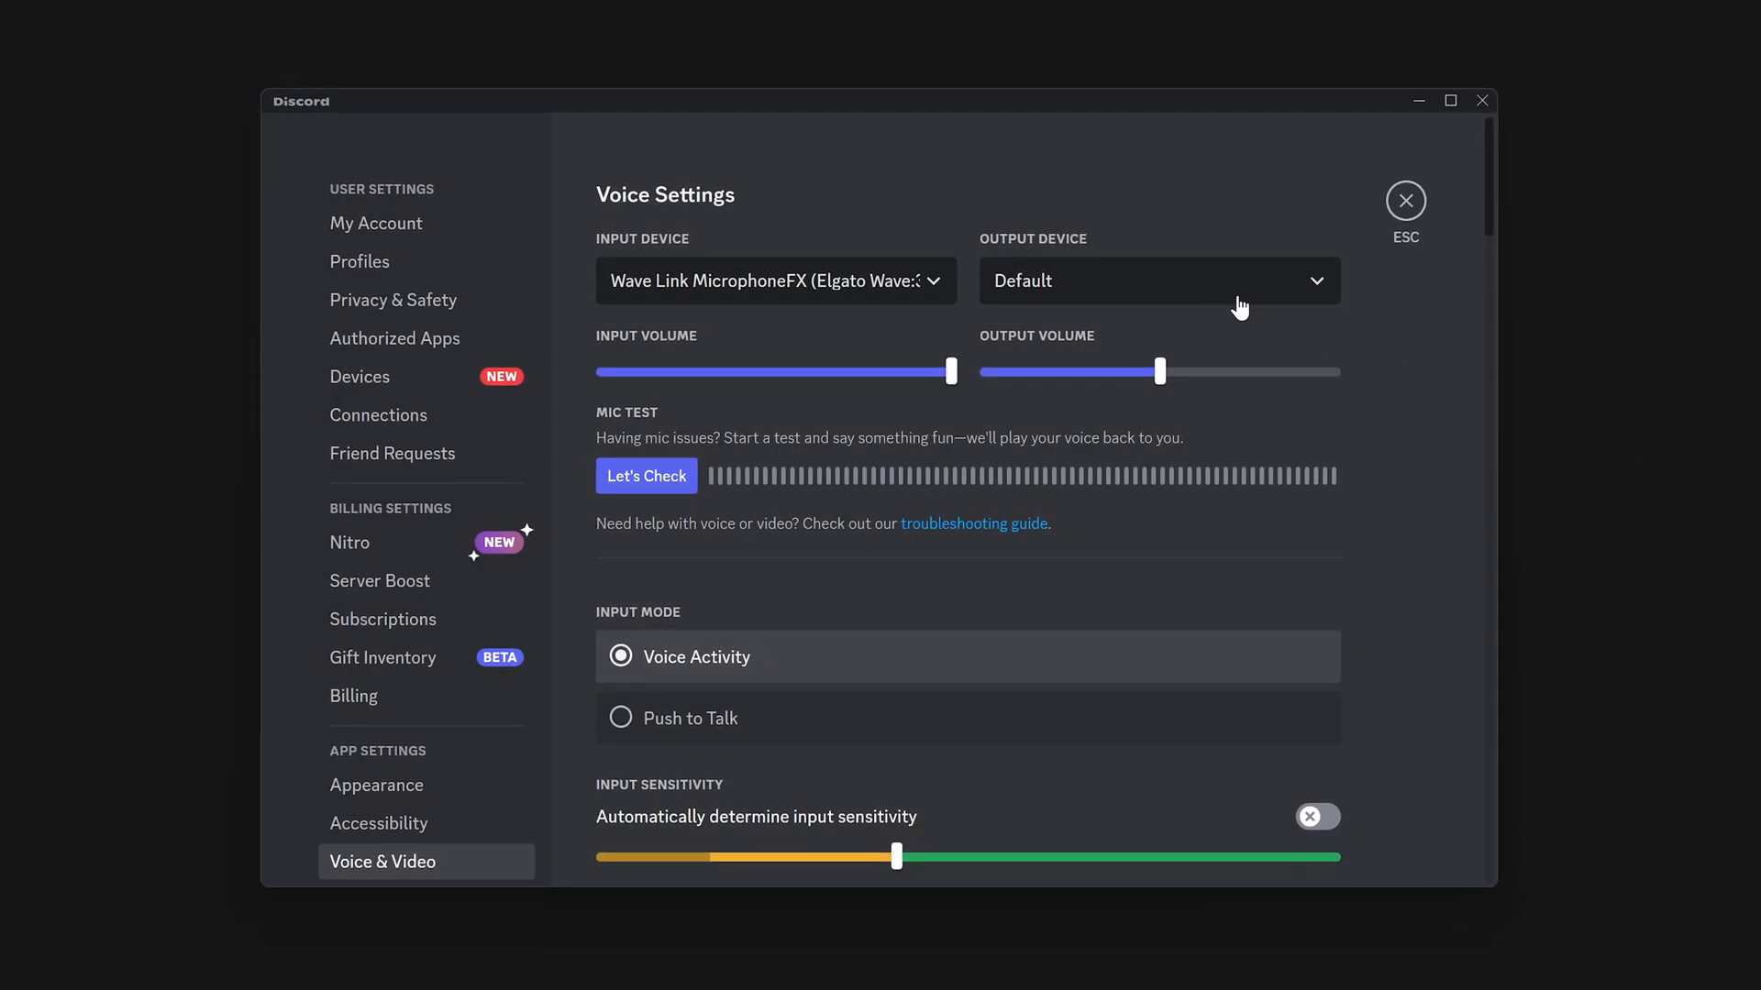
Step: Set Discord's output device to Wave Link Voice Chat (Elgato Wave:3)
click(1157, 280)
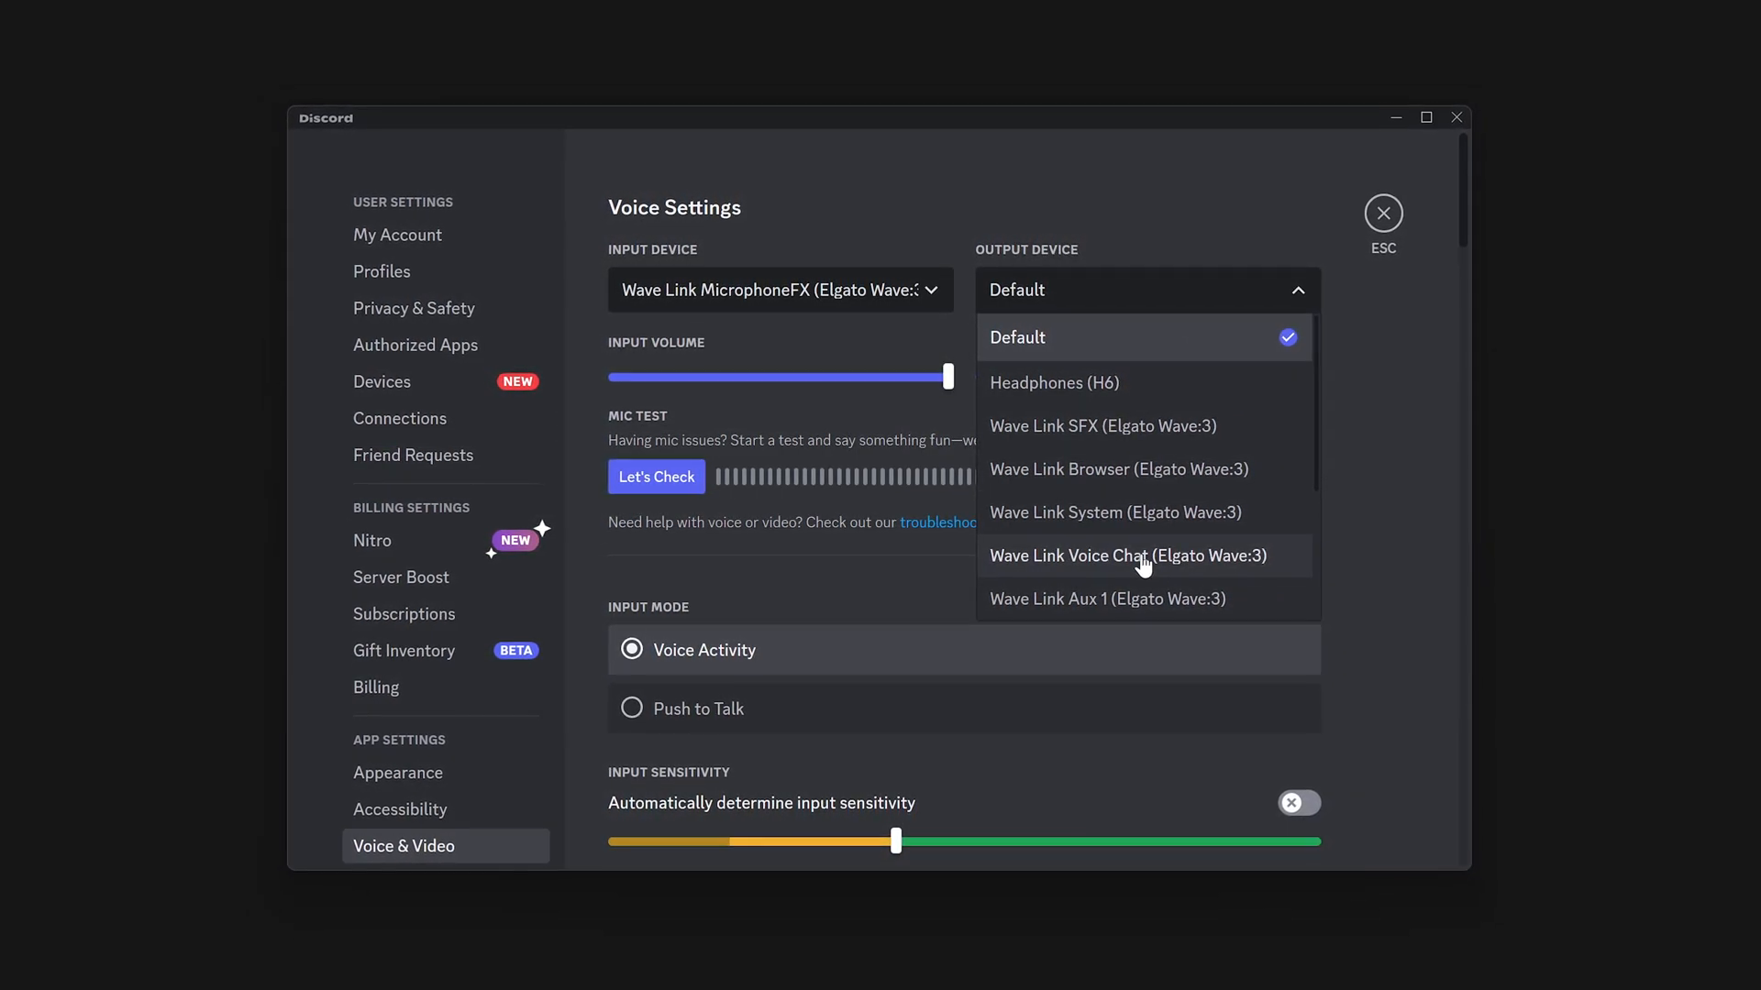
click(1129, 556)
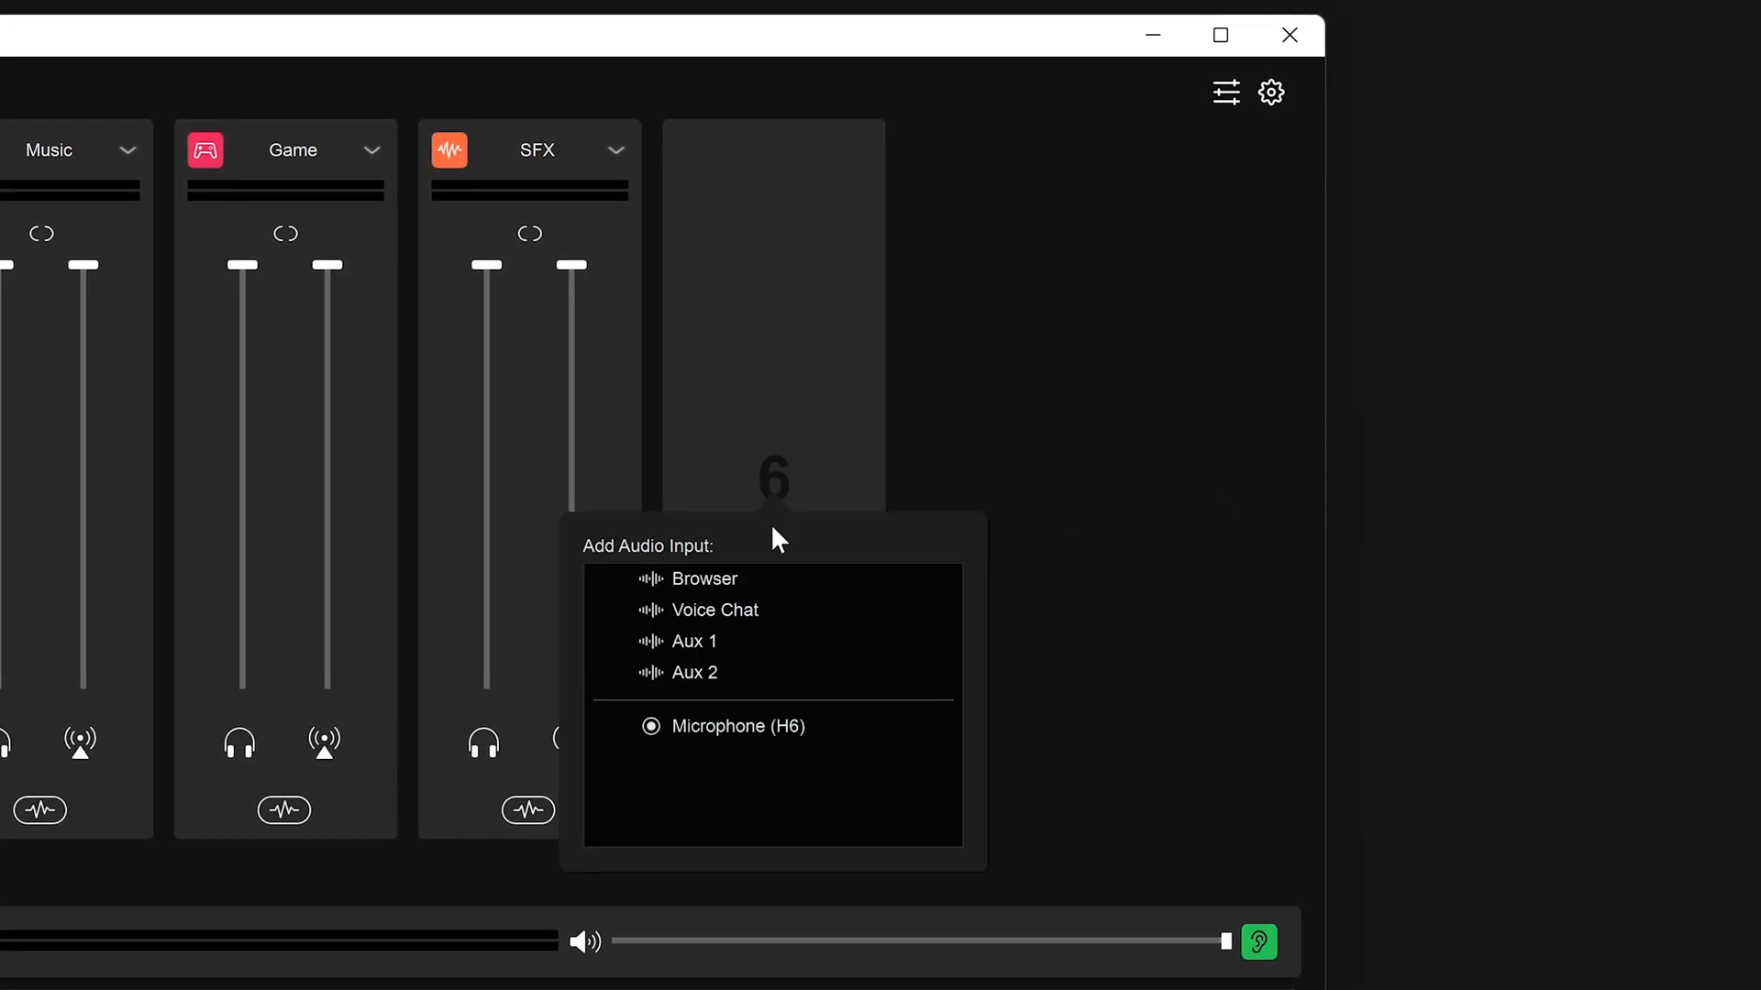
Step: Add Voice Chat as an input channel from the empty slot after SFX
click(714, 609)
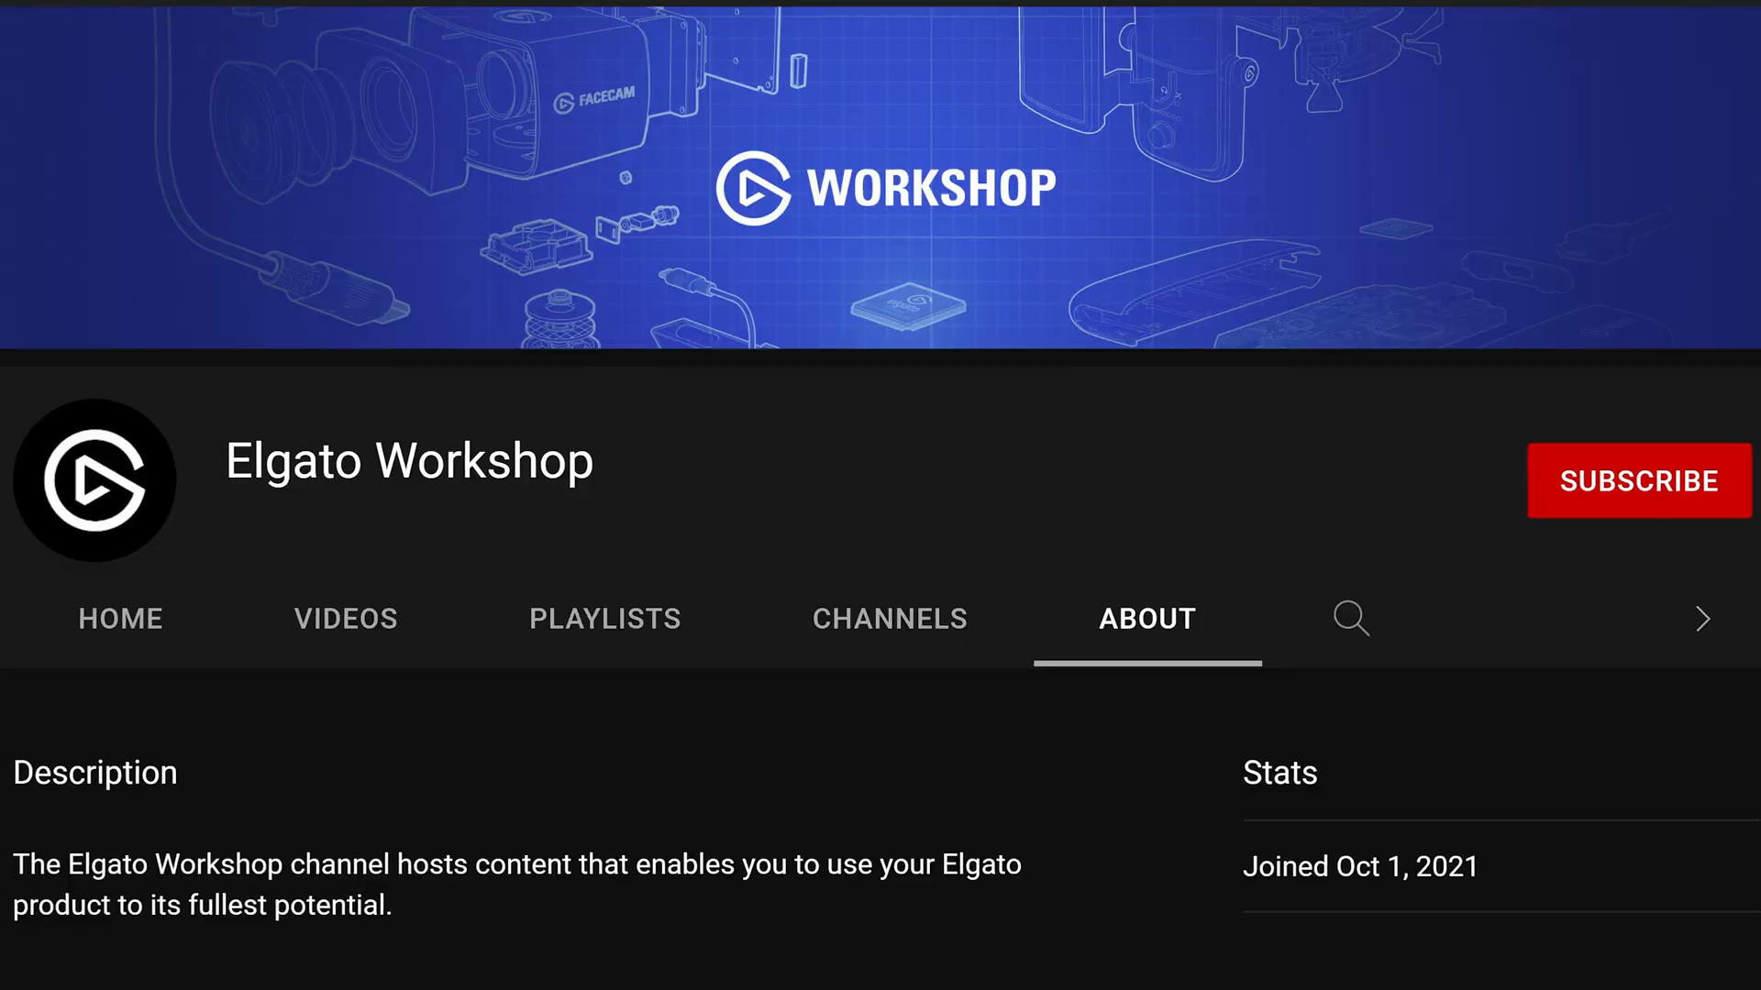
Step: Subscribe to Elgato Workshop from its YouTube About page
scroll(up, 3)
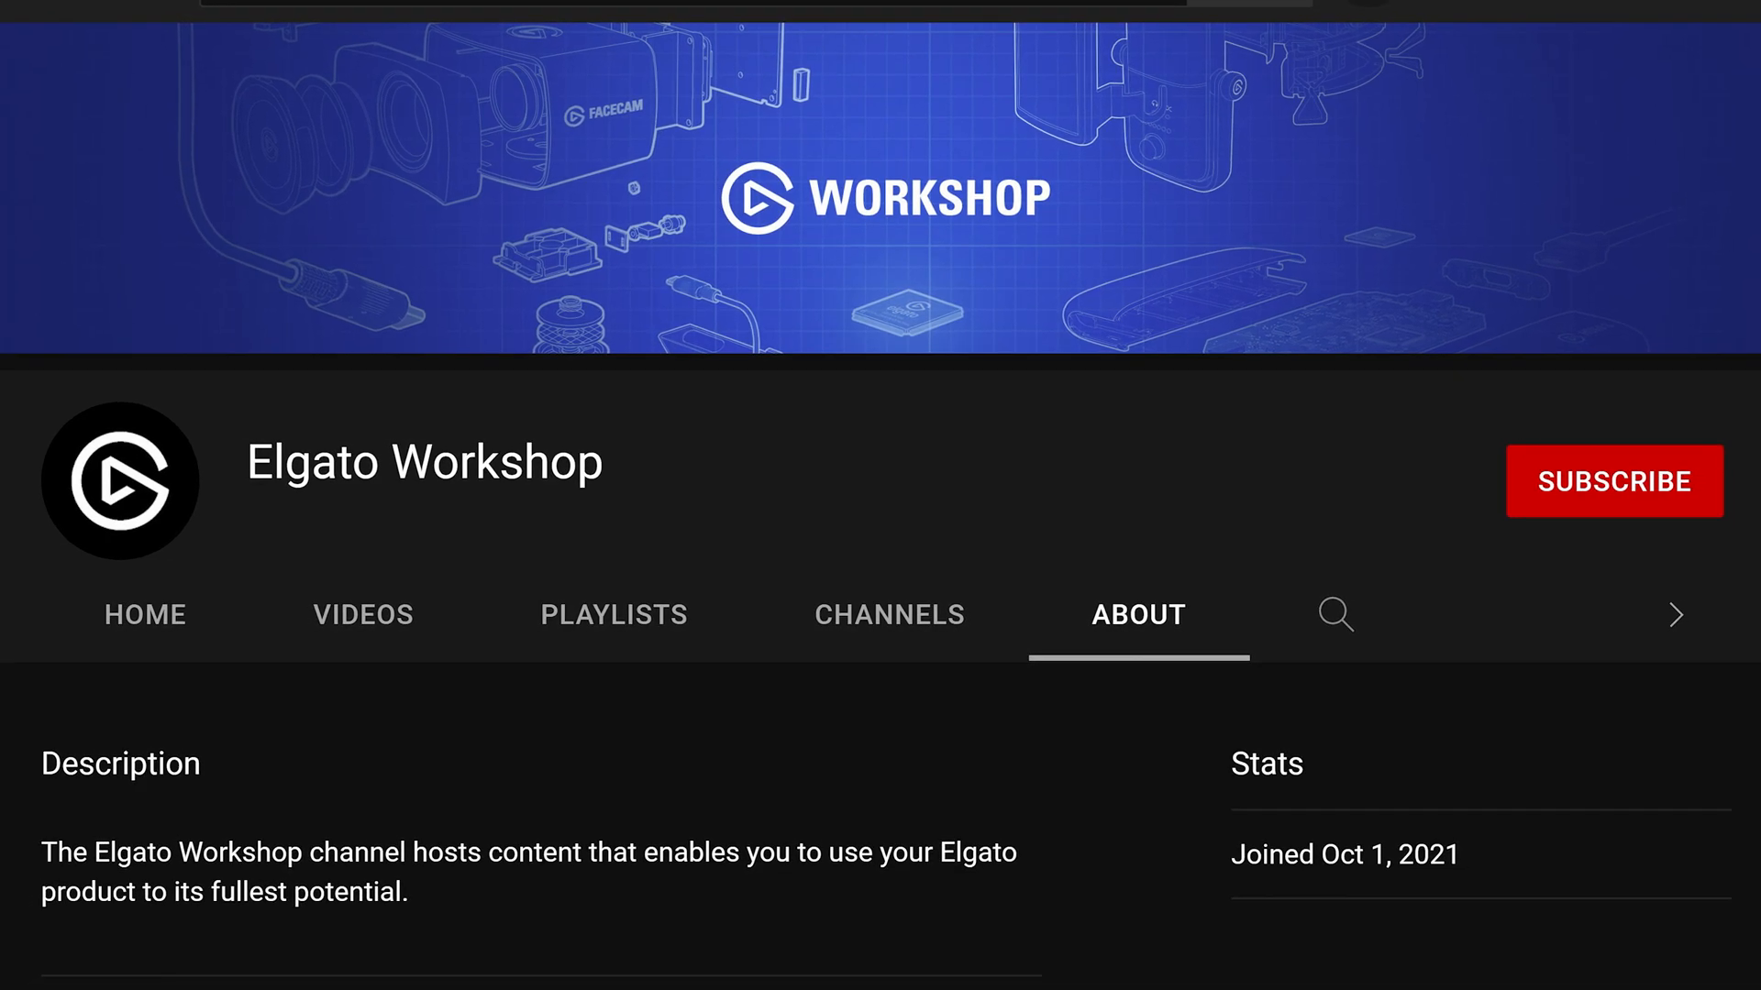
click(1612, 481)
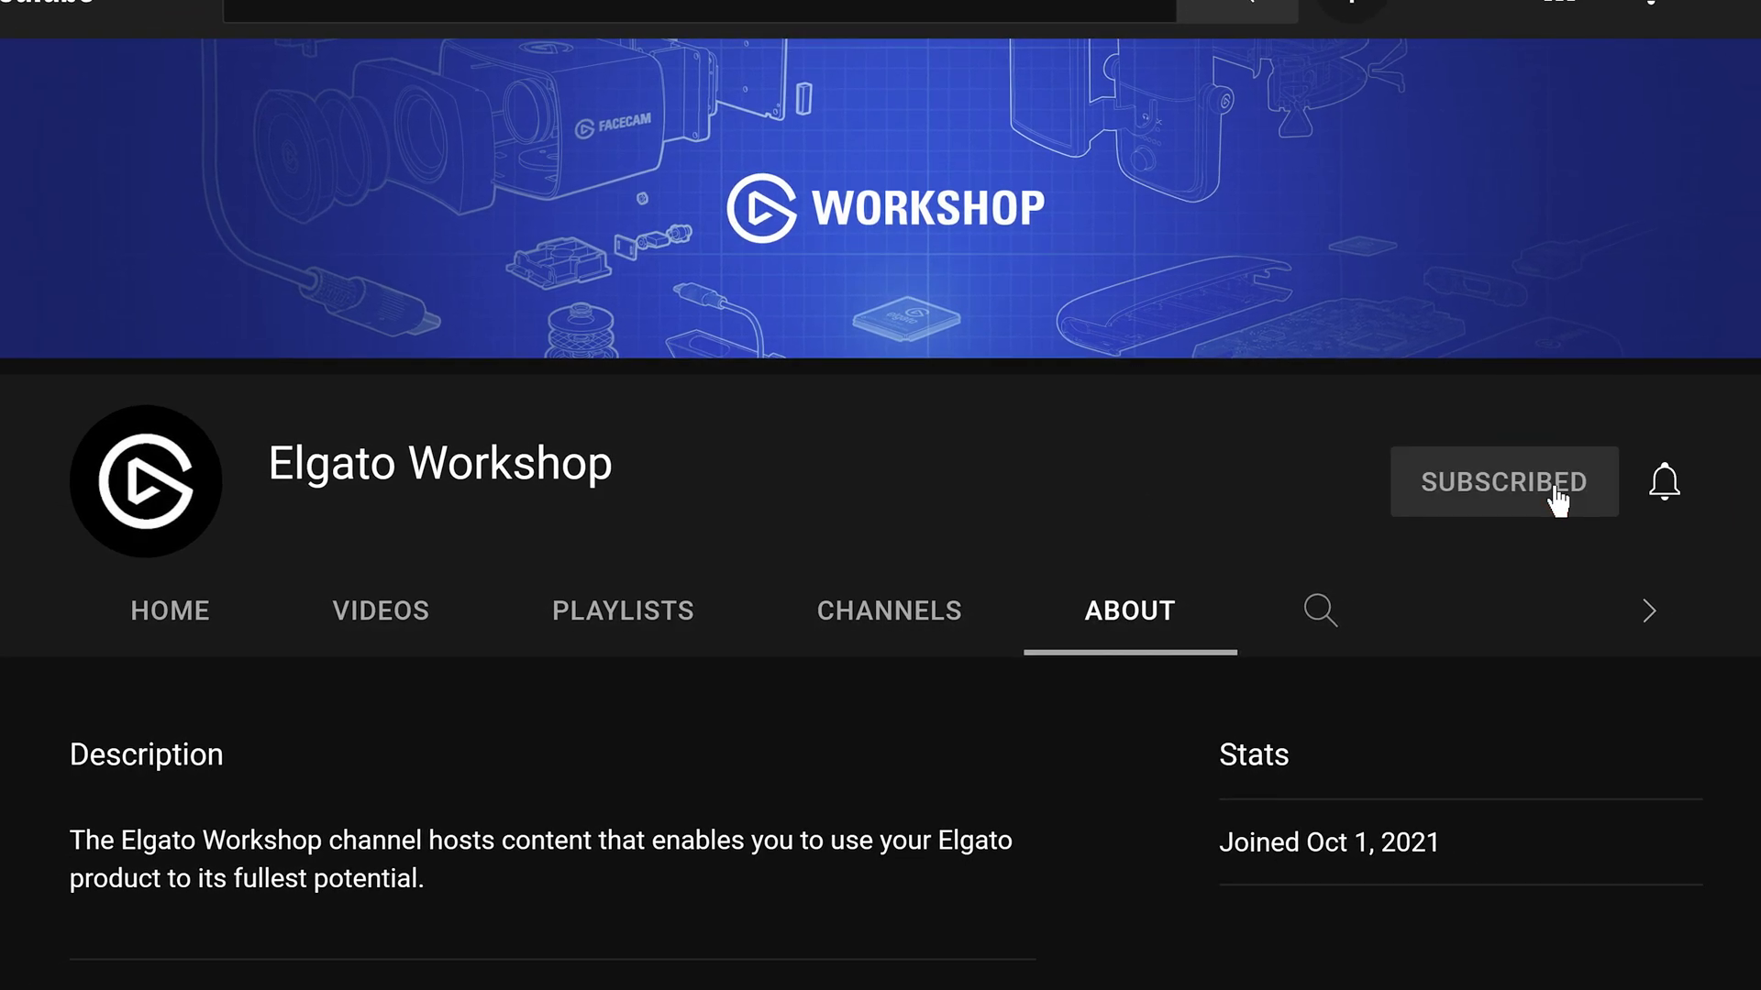